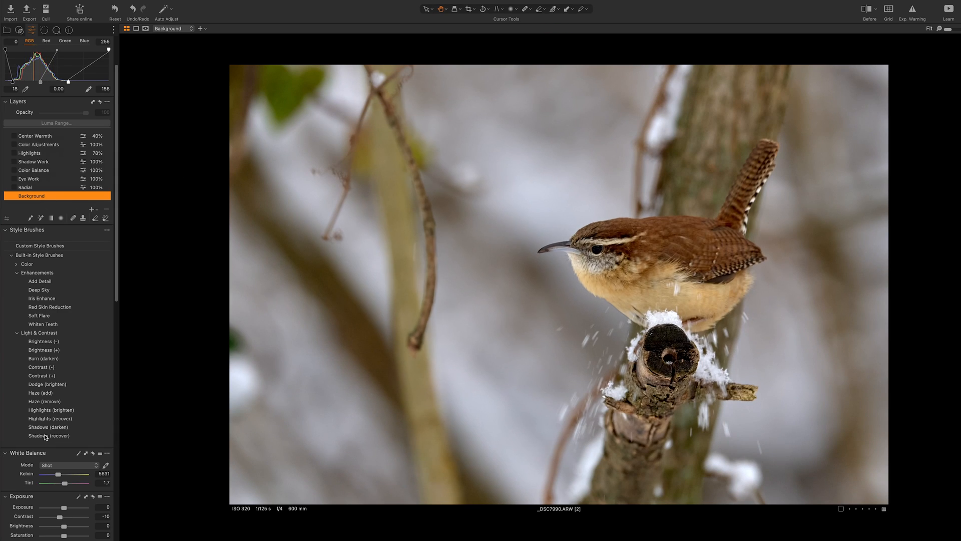
Turn on the Eye Work, Color Balance, Highlights and Color Adjustments layers
scroll(down, 3)
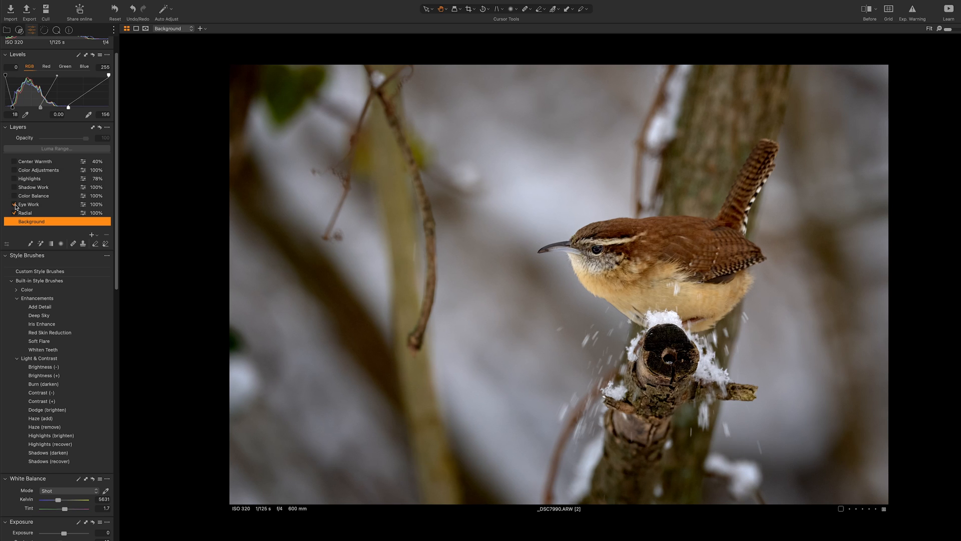
click(14, 204)
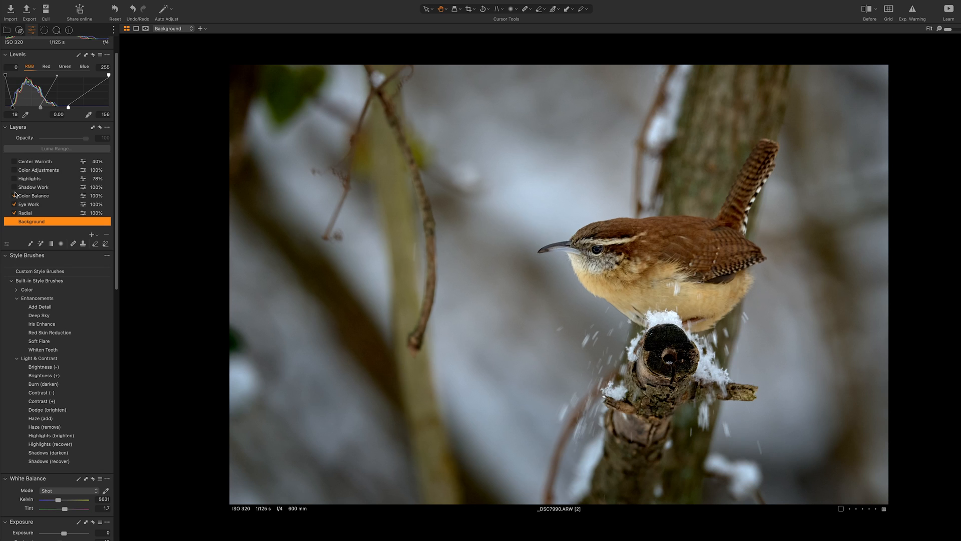
click(16, 187)
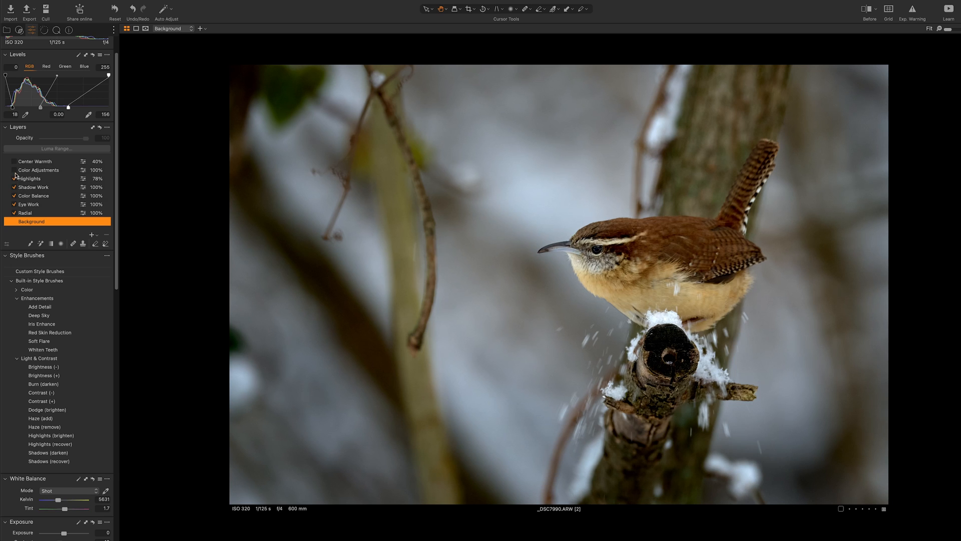
click(14, 170)
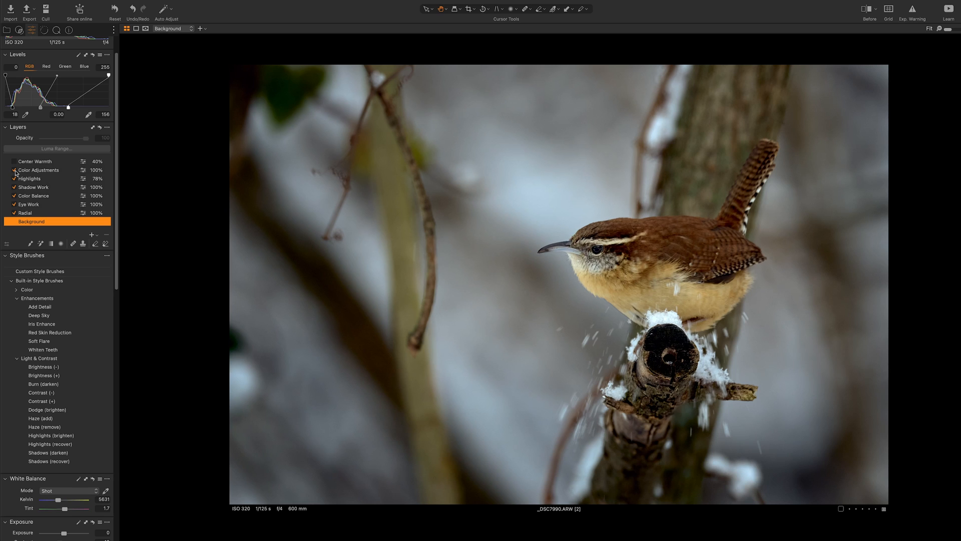
click(14, 162)
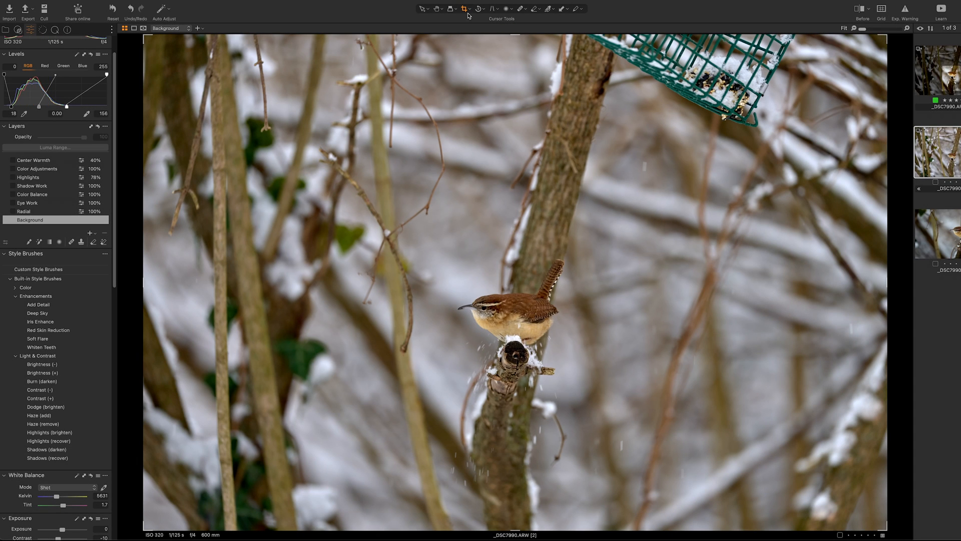
mouse_move(356, 79)
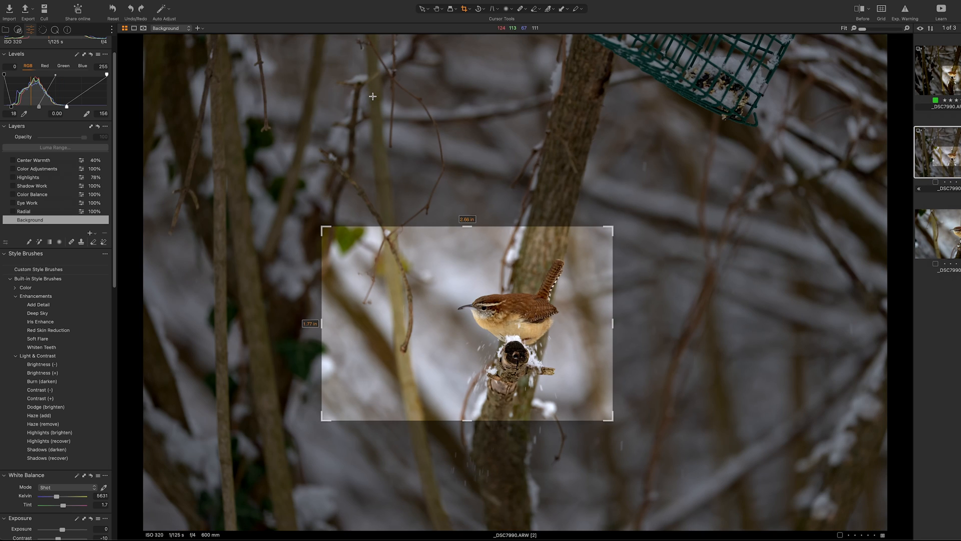
mouse_move(473, 44)
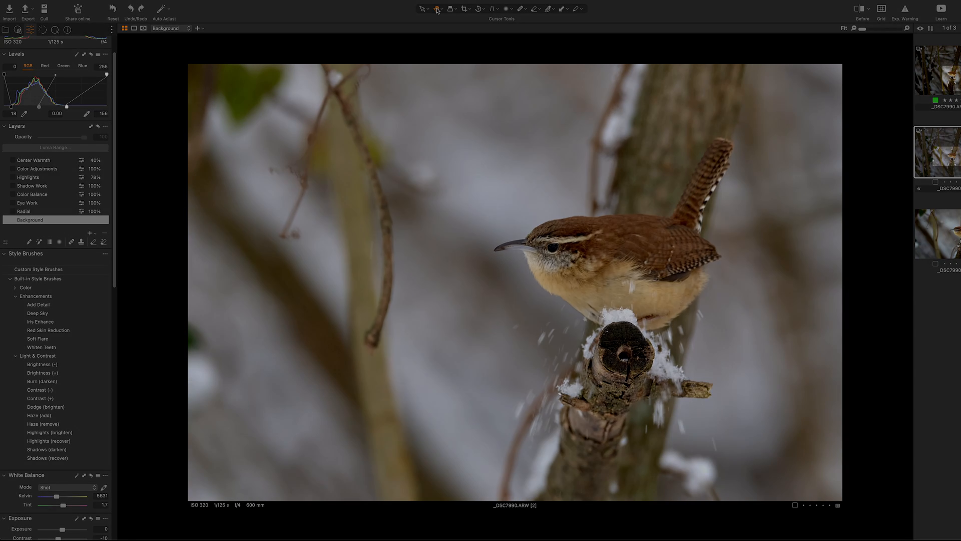
Add a new adjustment layer named Radial and switch to a radial gradient mask
scroll(down, 3)
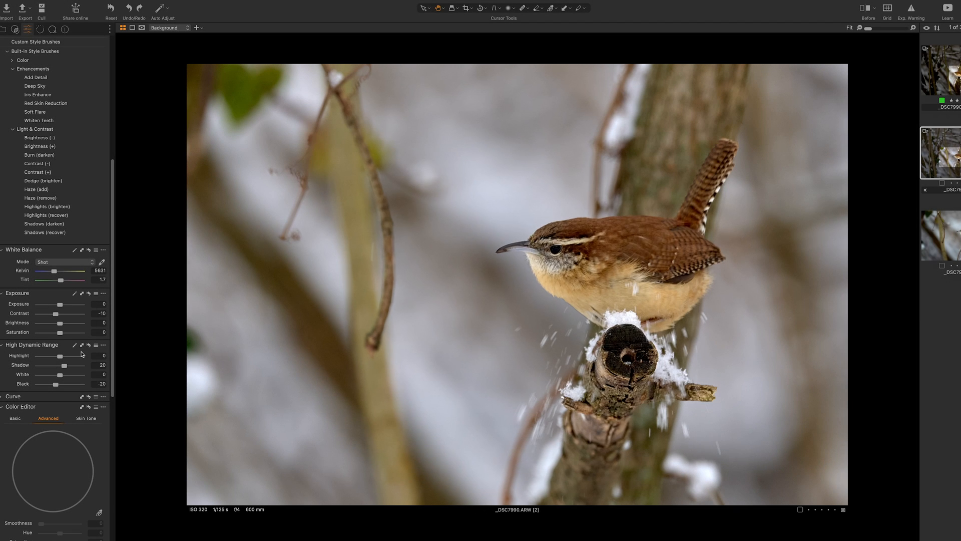
click(87, 344)
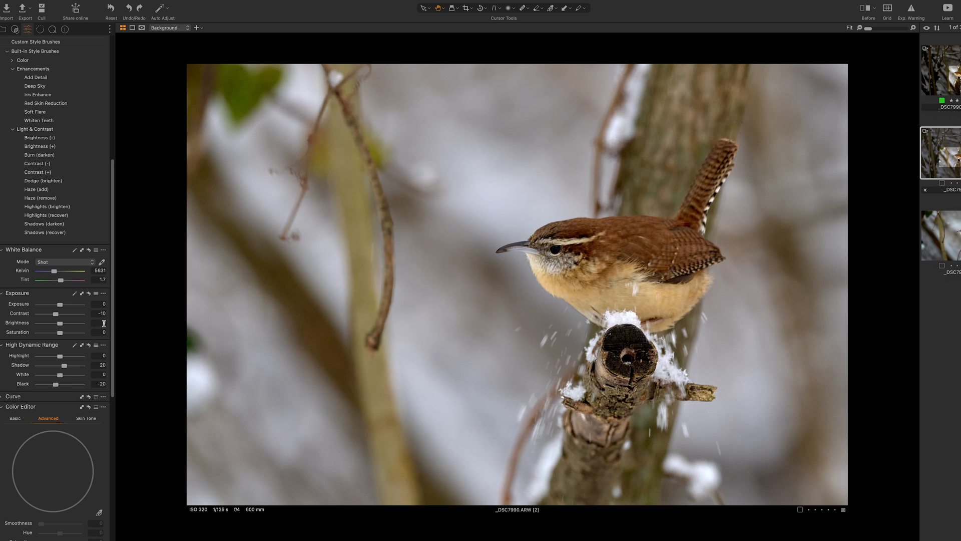
scroll(up, 3)
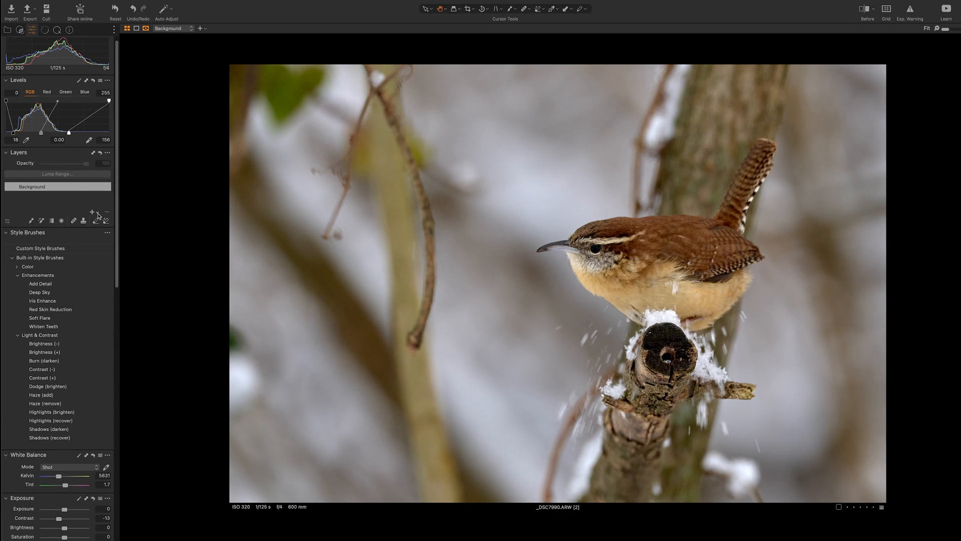
click(92, 212)
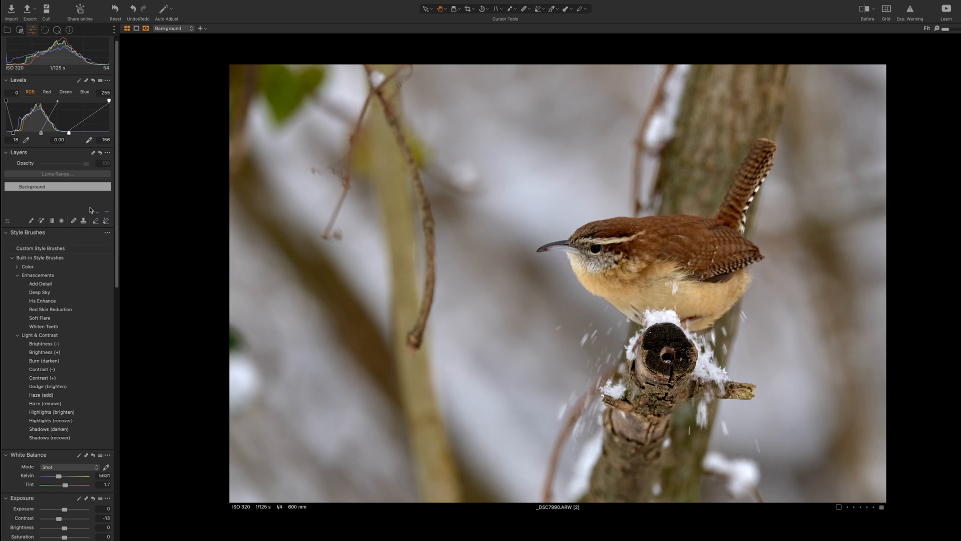
right_click(27, 186)
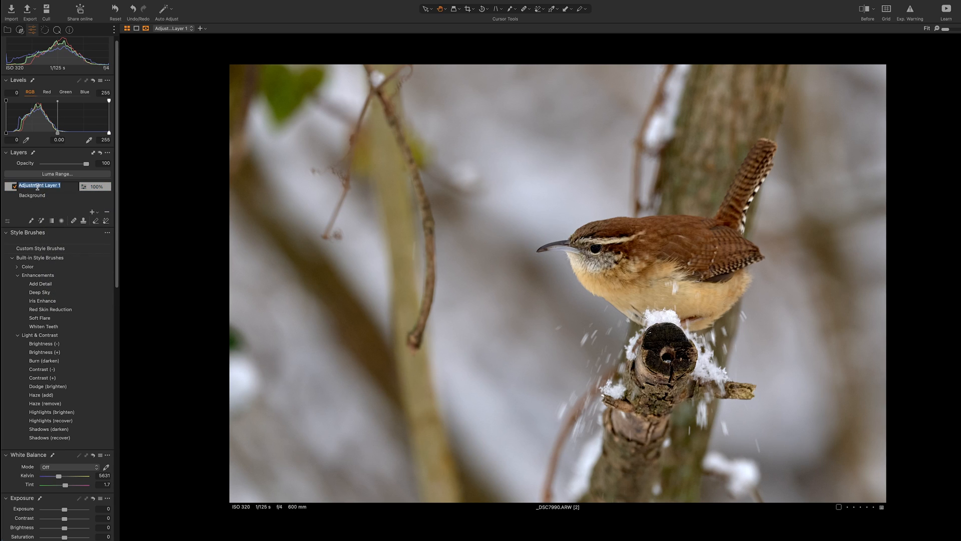
text(Radial)
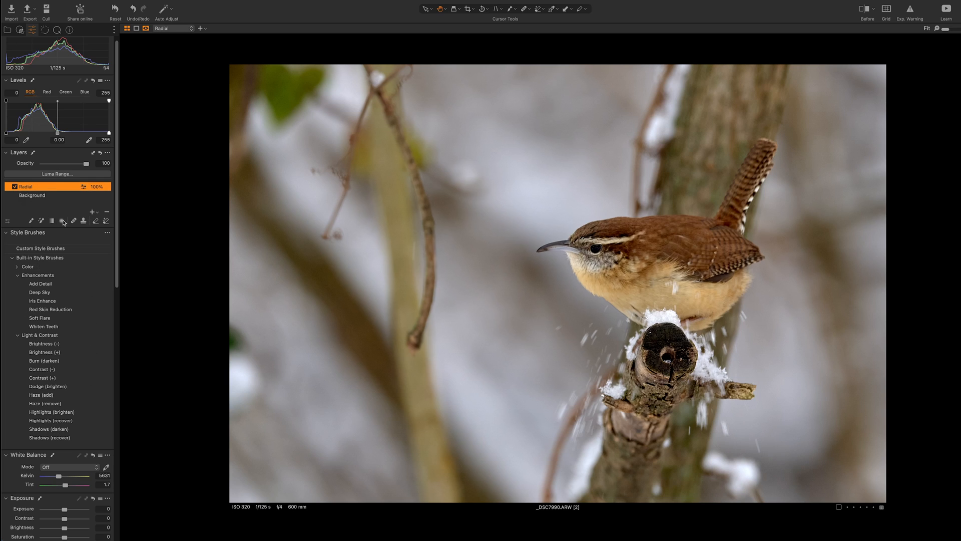
click(61, 220)
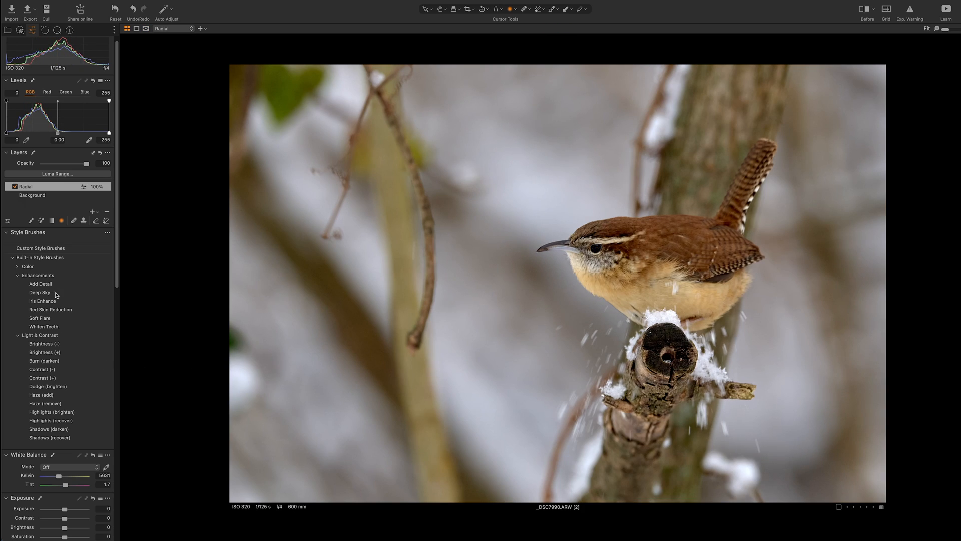
Brush a Dodge adjustment over the wren's eye and rename that layer
scroll(down, 3)
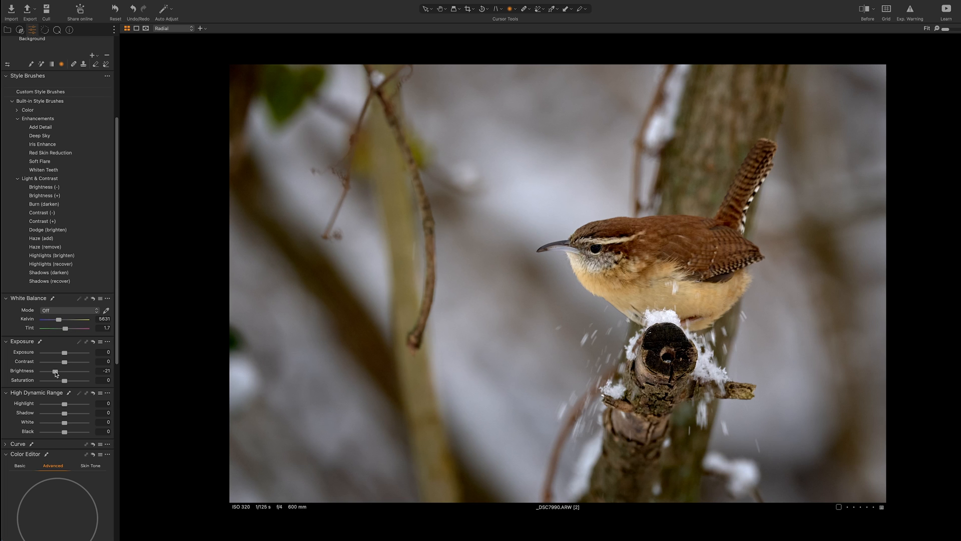
scroll(down, 3)
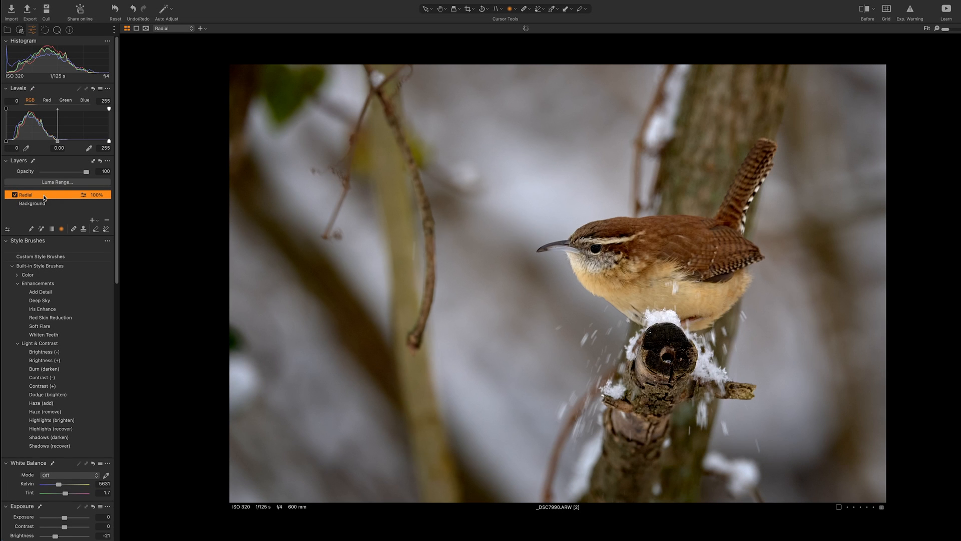
mouse_move(35, 329)
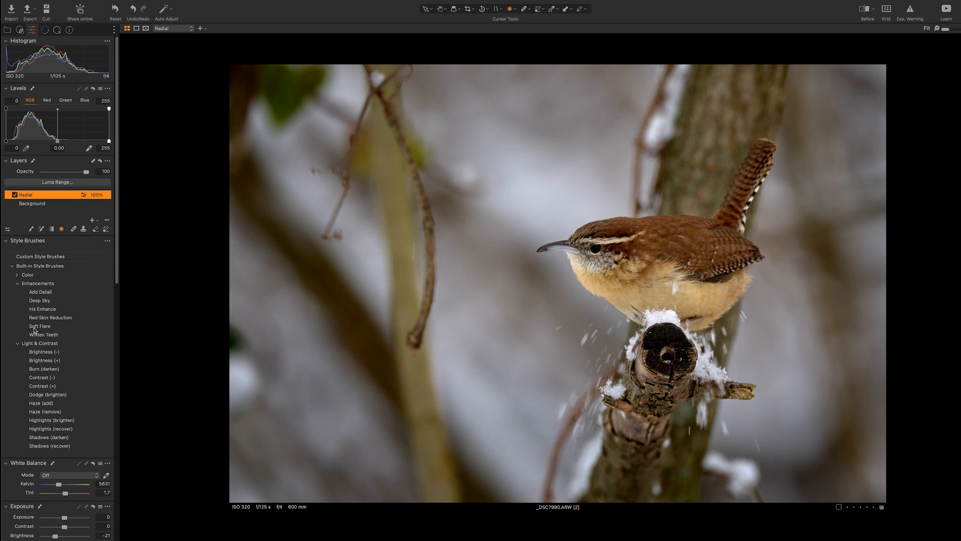
mouse_move(50, 398)
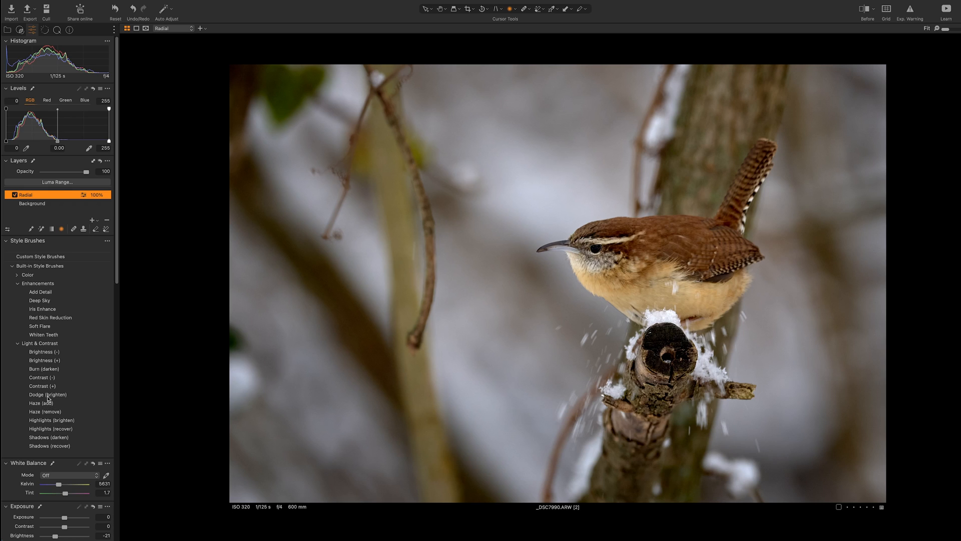
click(47, 394)
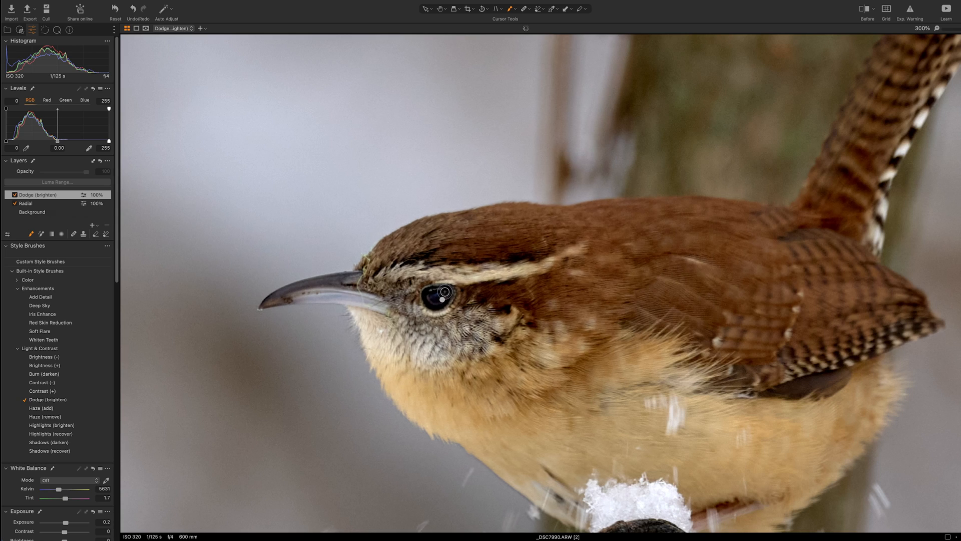
mouse_move(448, 301)
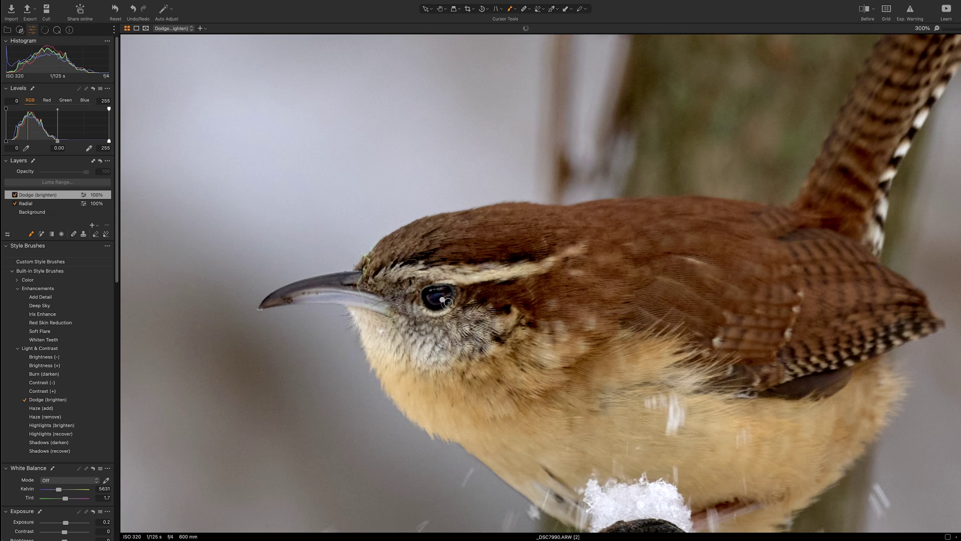
click(926, 28)
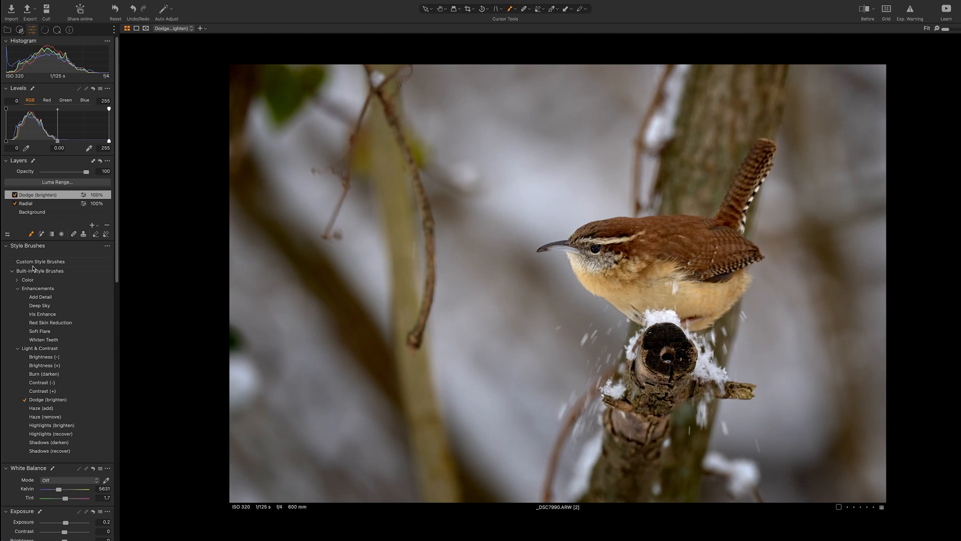
click(37, 194)
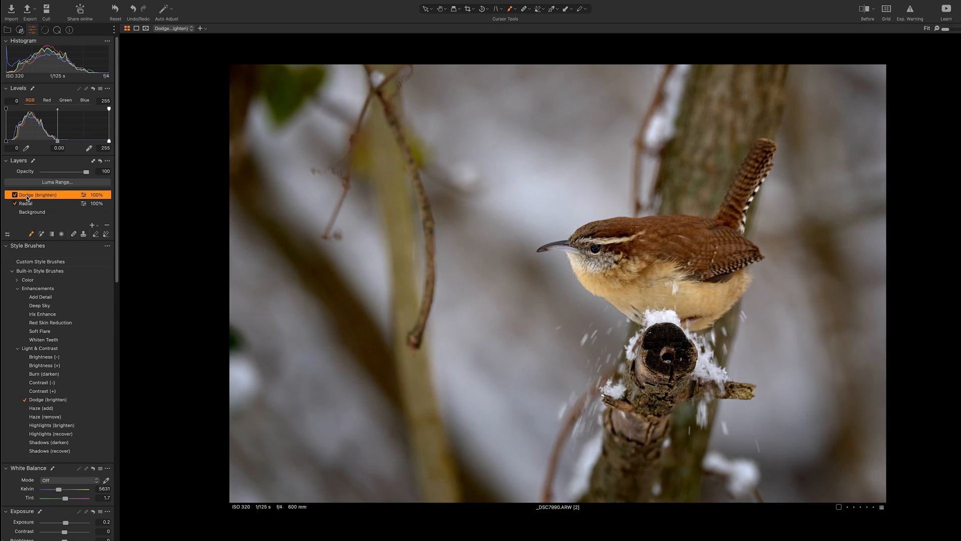
double_click(38, 195)
text(Eye Work)
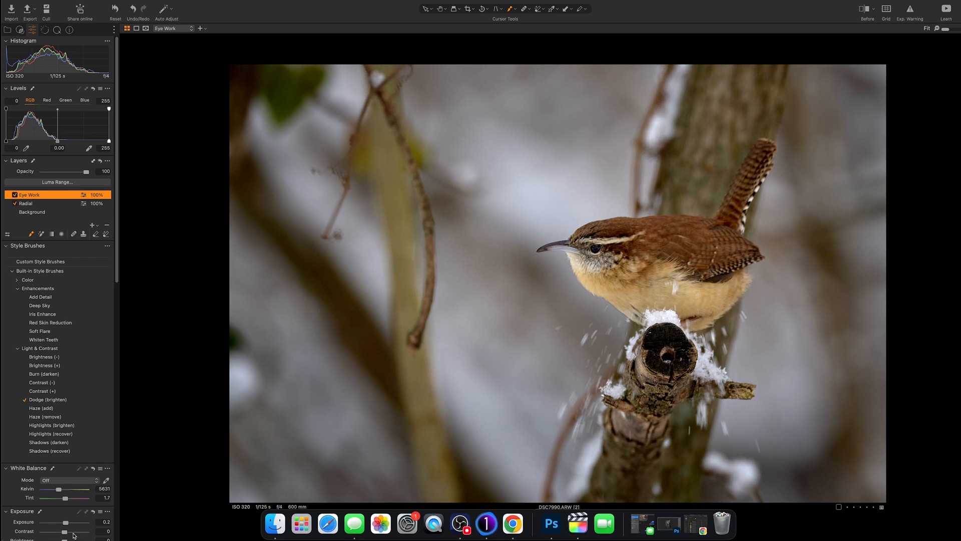
Lower the Eye Work layer opacity to 83% and view the whole photo
scroll(down, 3)
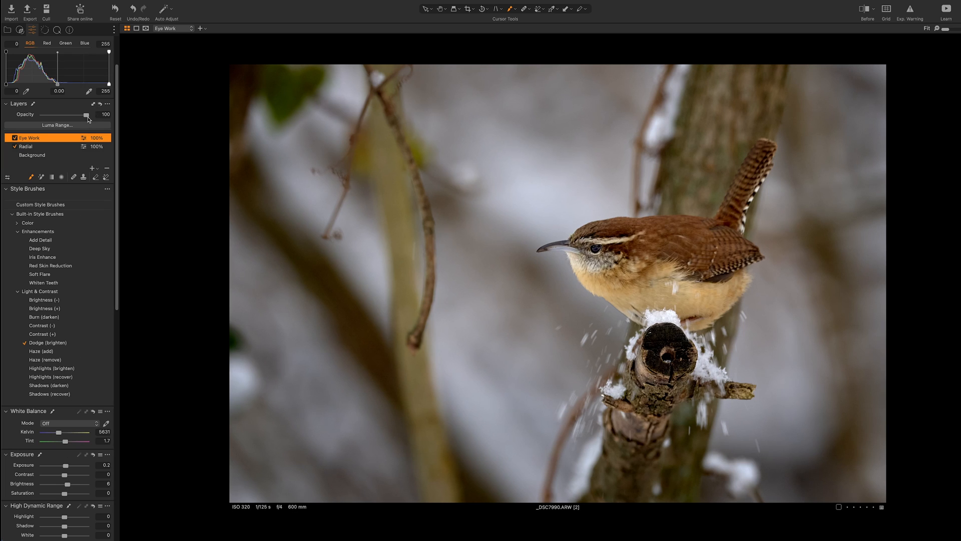
drag(87, 115, 78, 115)
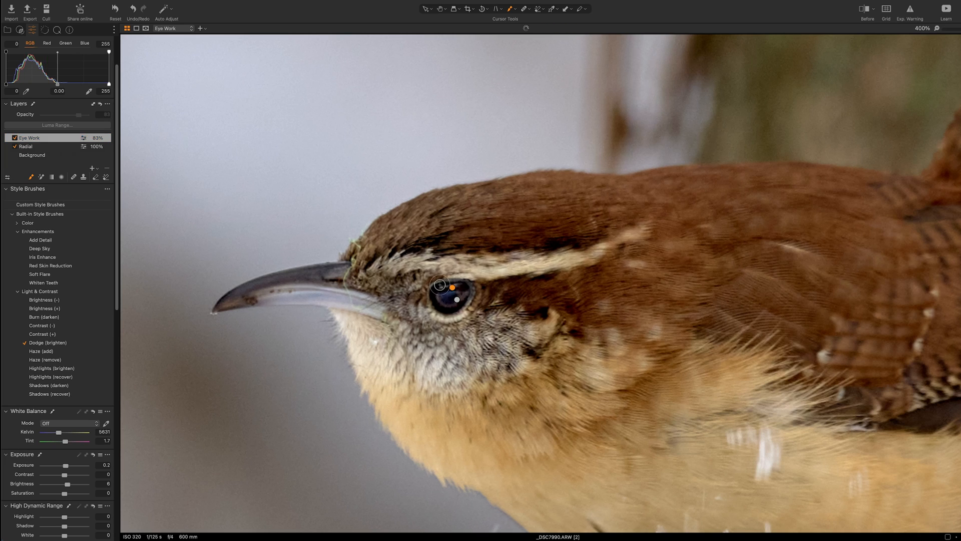
mouse_move(118, 246)
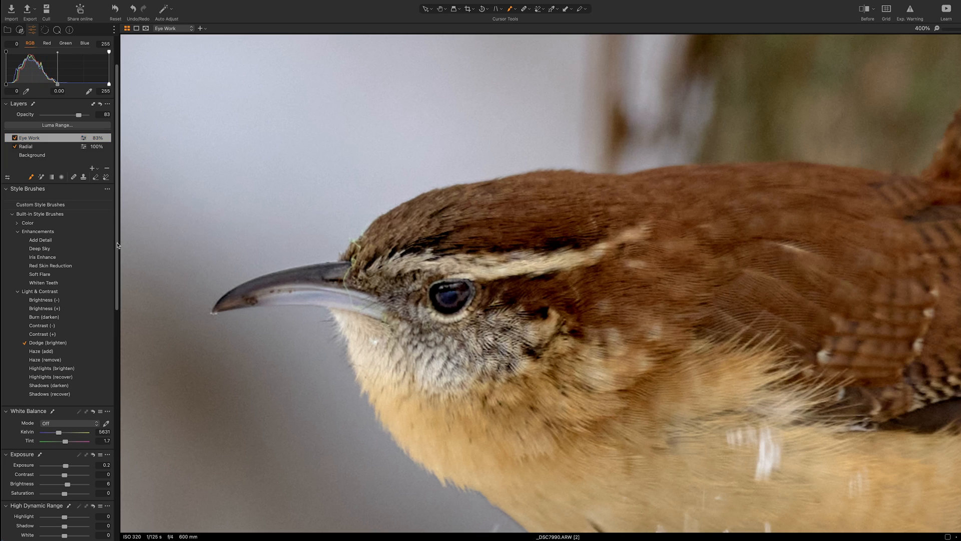
click(450, 295)
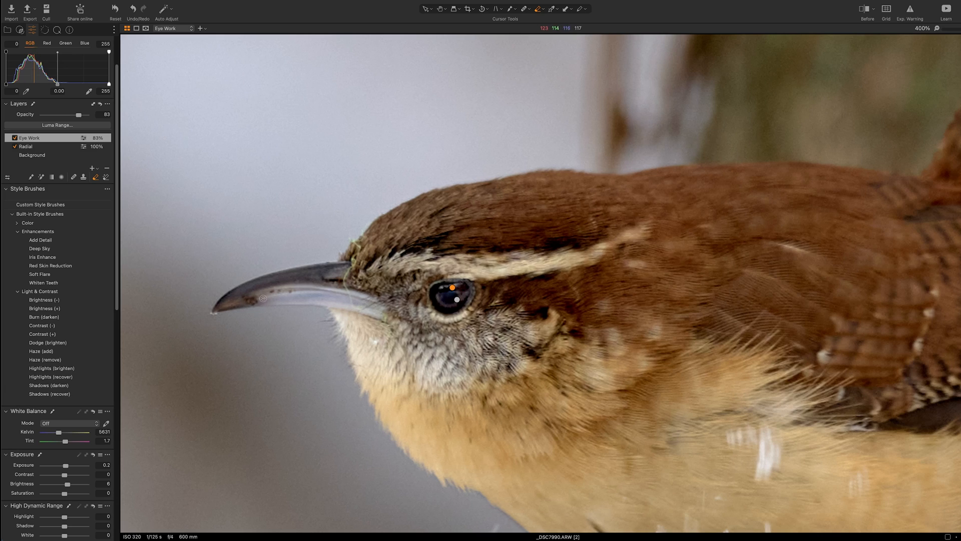
click(93, 219)
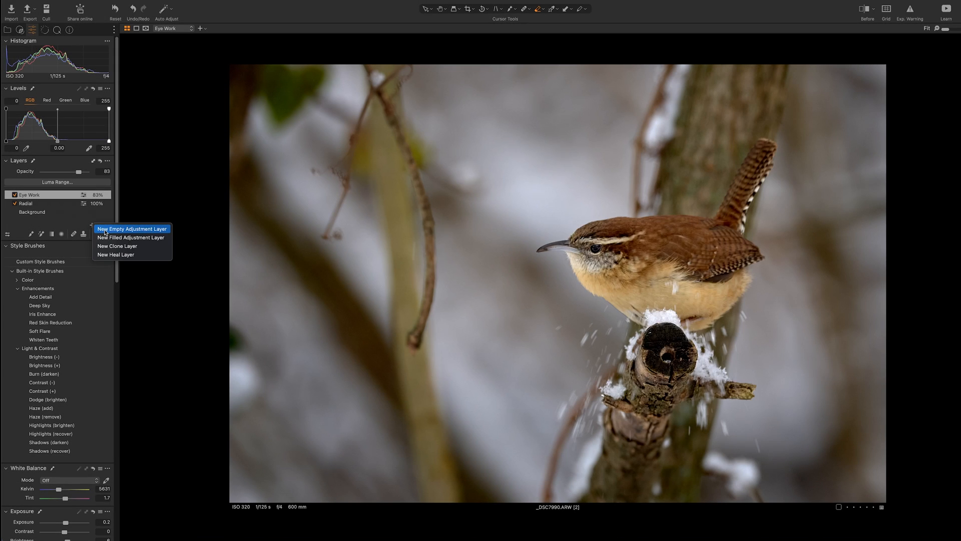
Add an empty Color Balance layer with custom 5400 K, -0.1 tint white balance
click(131, 228)
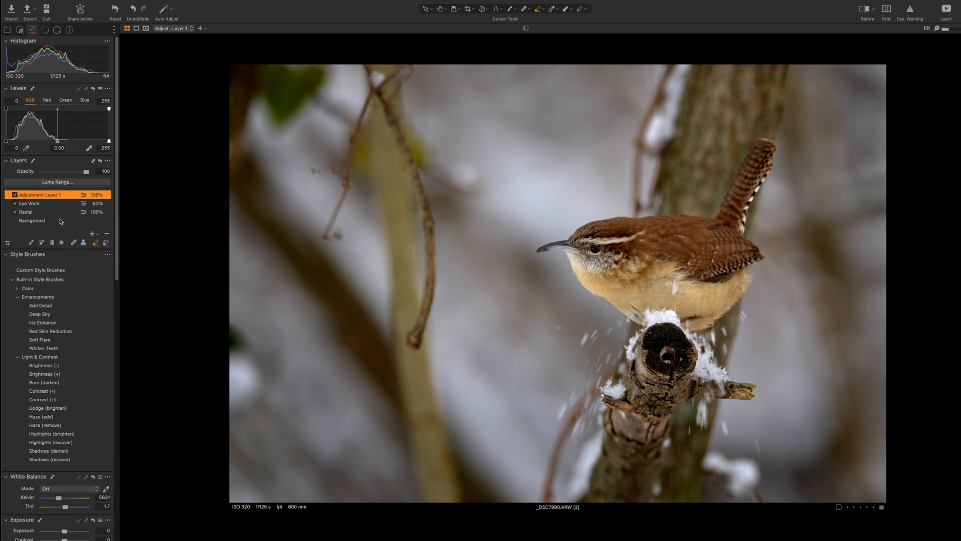
double_click(38, 194)
text(Color Balanc)
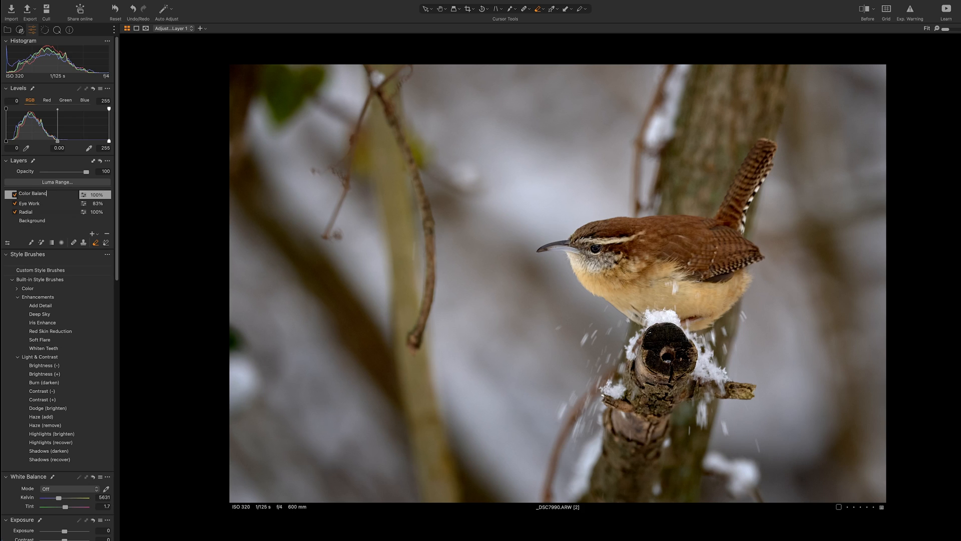
click(34, 194)
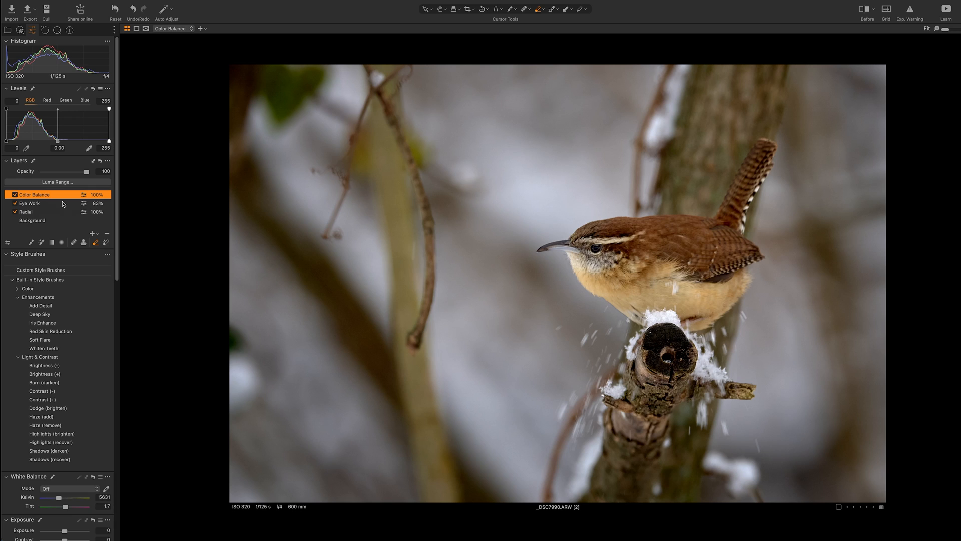
mouse_move(49, 468)
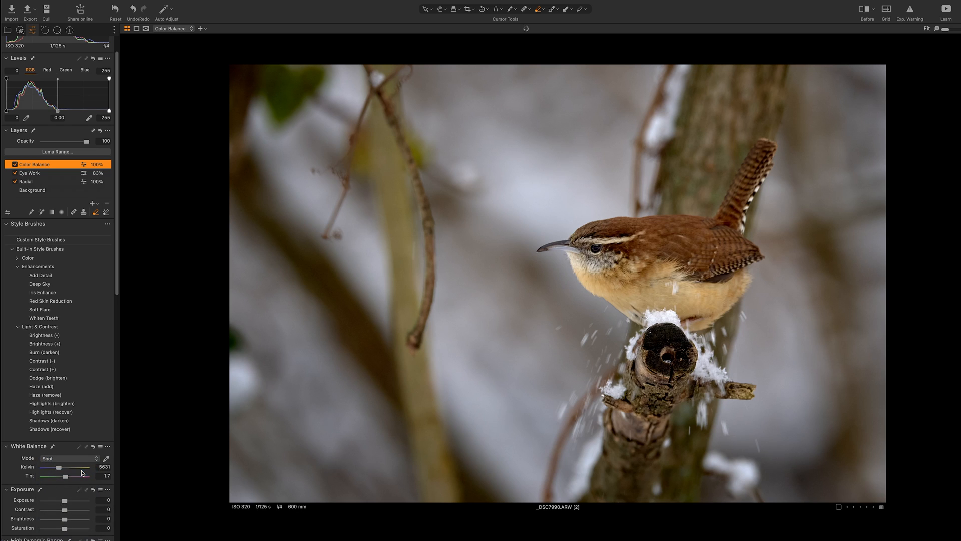
click(69, 459)
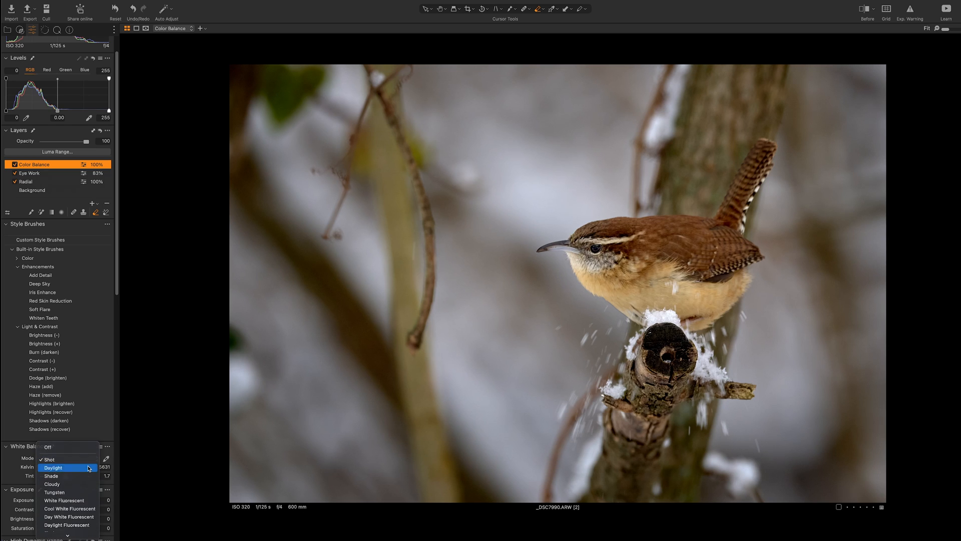
click(53, 467)
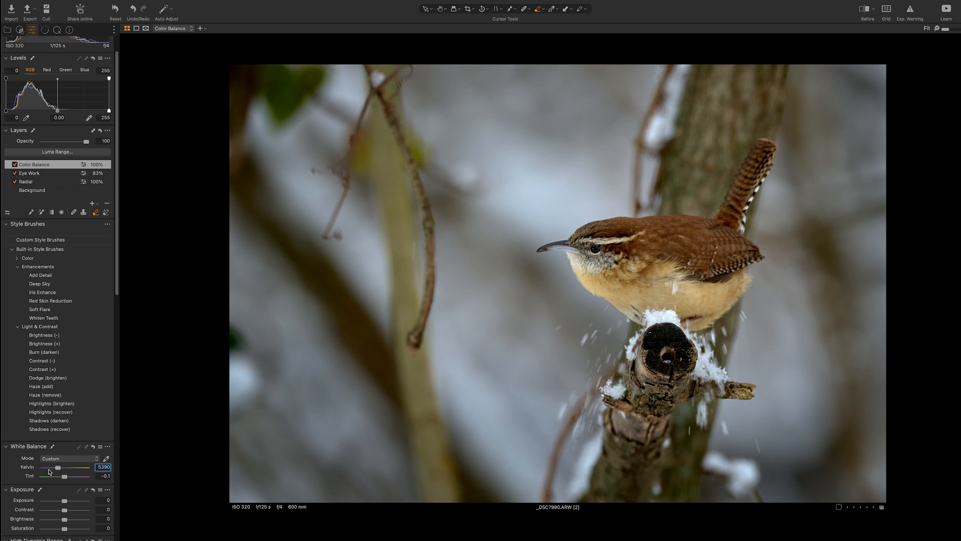
mouse_move(74, 300)
text(5416)
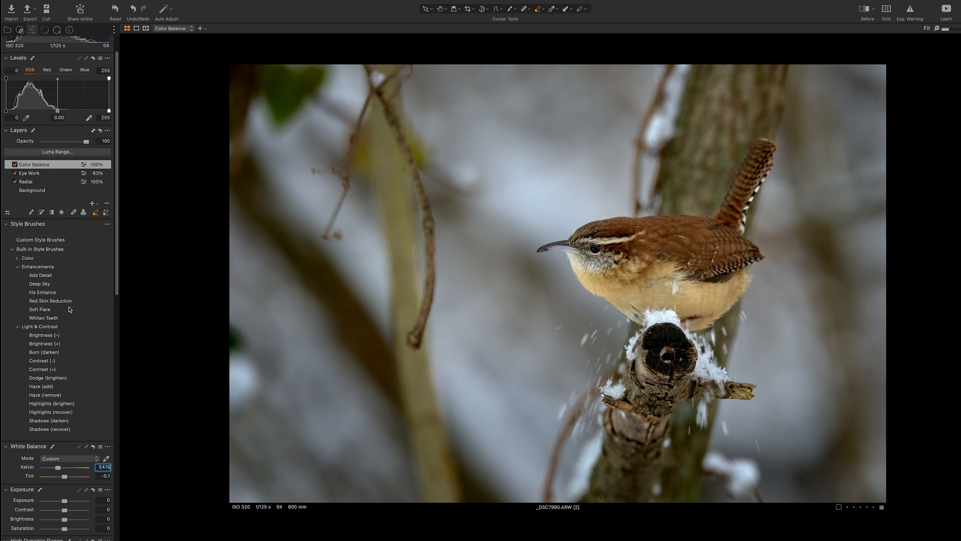
scroll(down, 3)
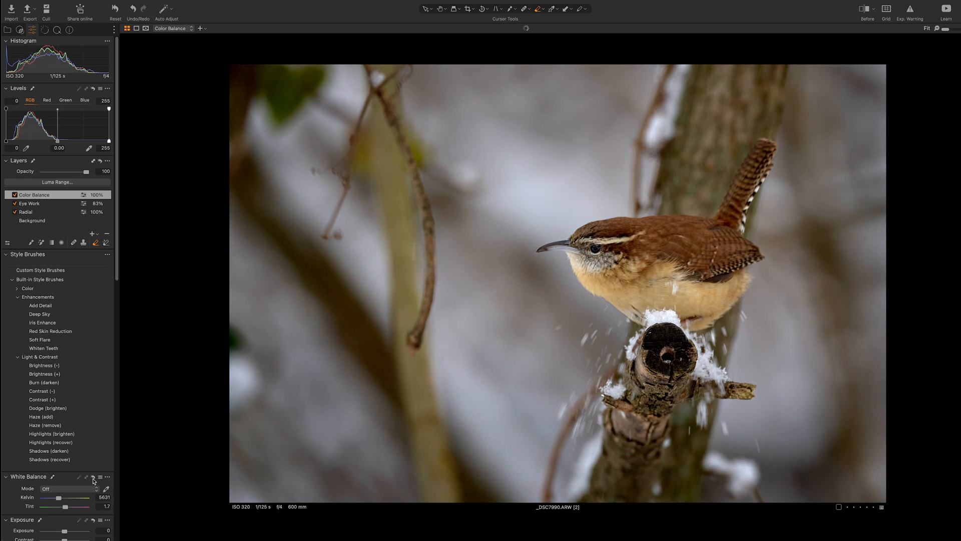
click(68, 489)
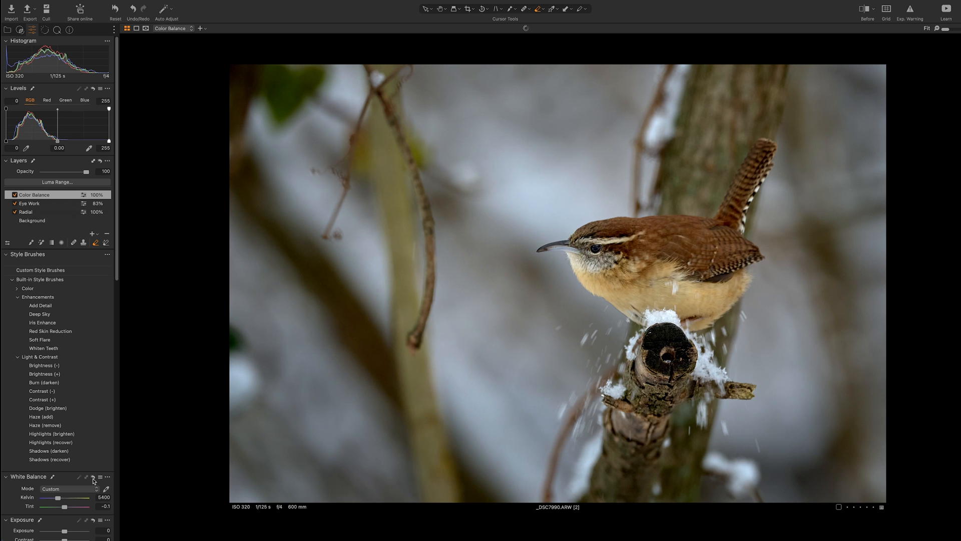
click(91, 233)
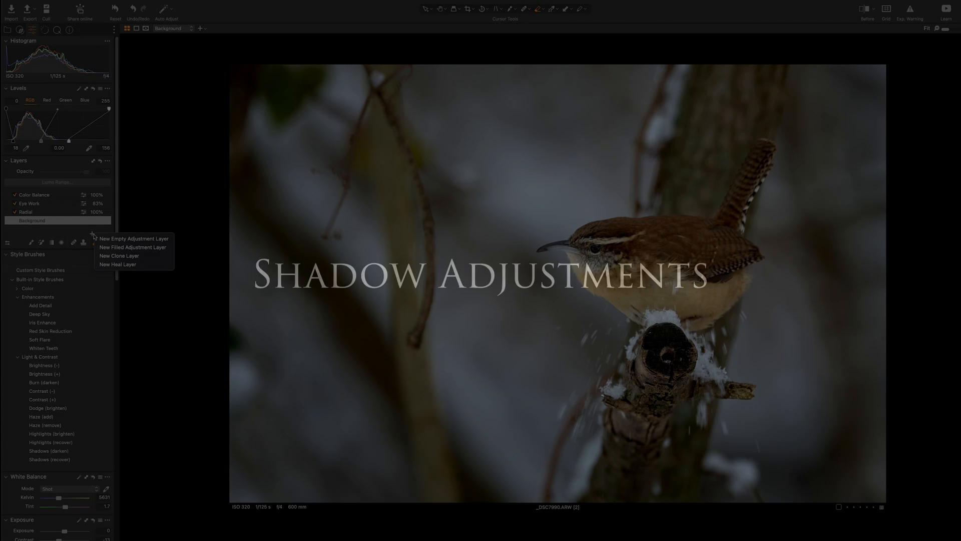
Add a new empty adjustment layer to become Shadow Work
click(133, 238)
text(Shadow Work)
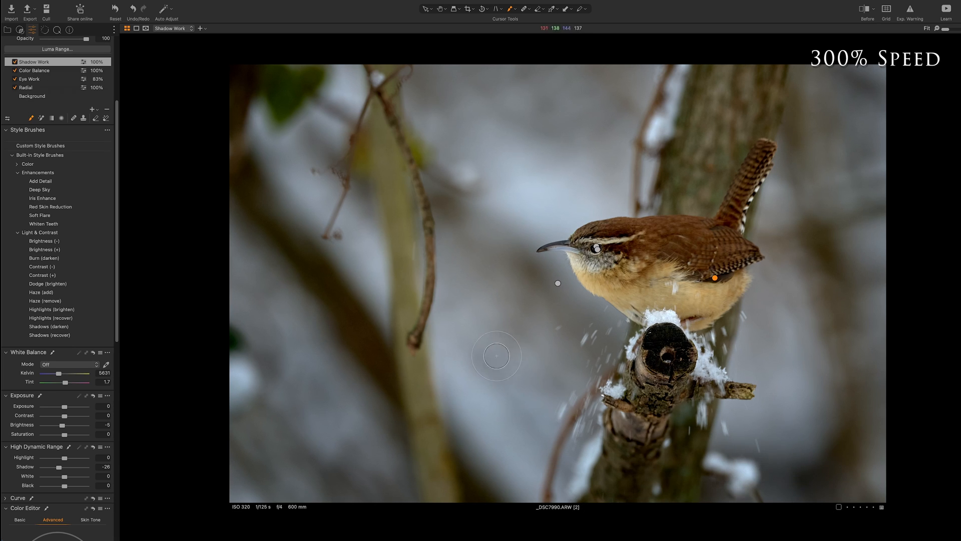
mouse_move(432, 335)
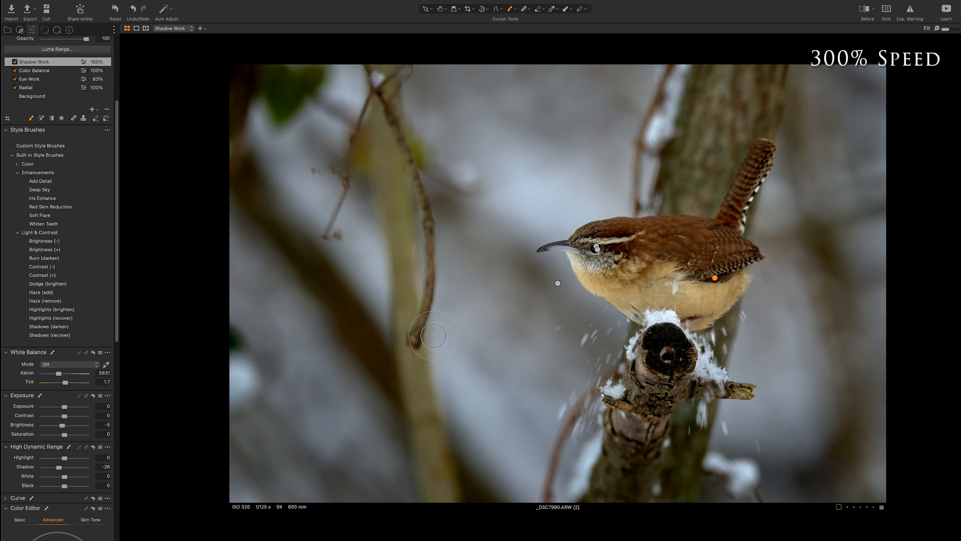
mouse_move(331, 399)
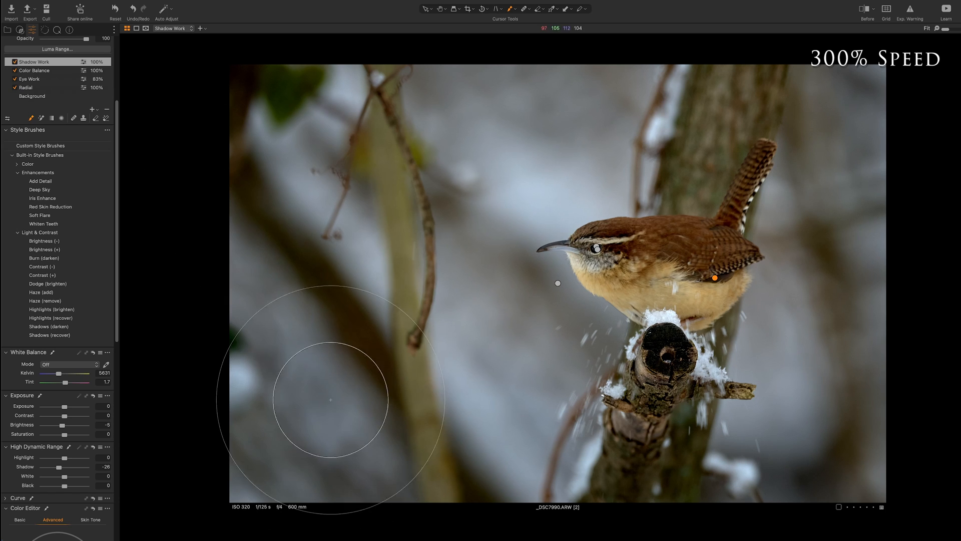
mouse_move(818, 239)
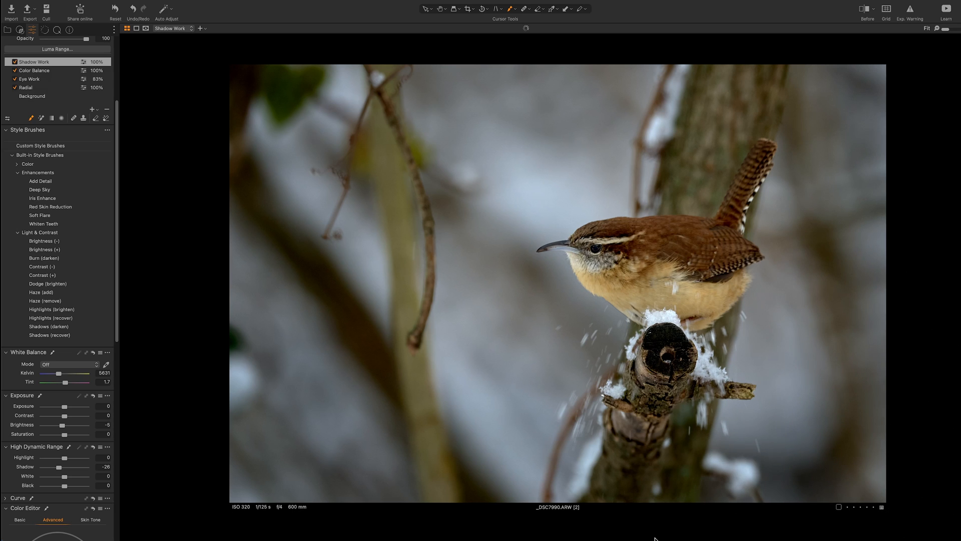
mouse_move(74, 423)
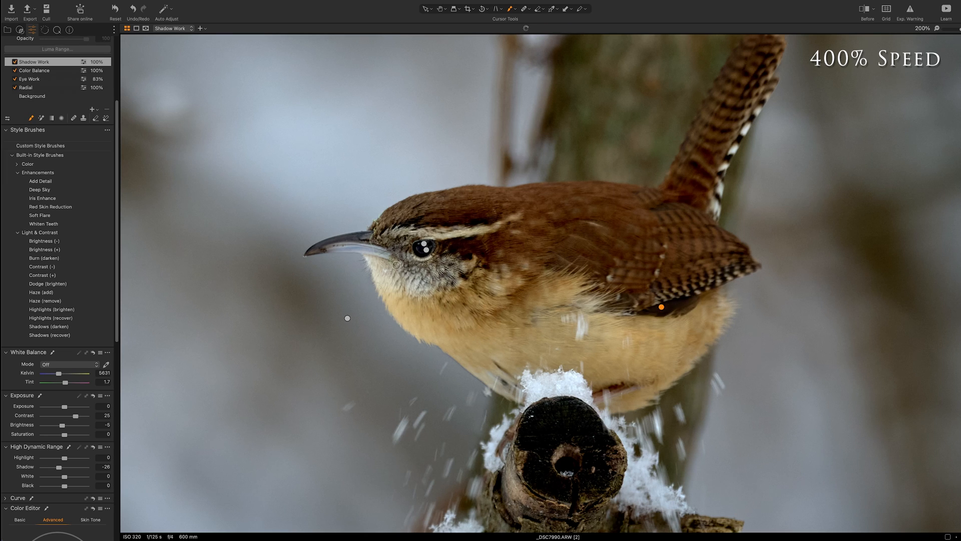
mouse_move(467, 335)
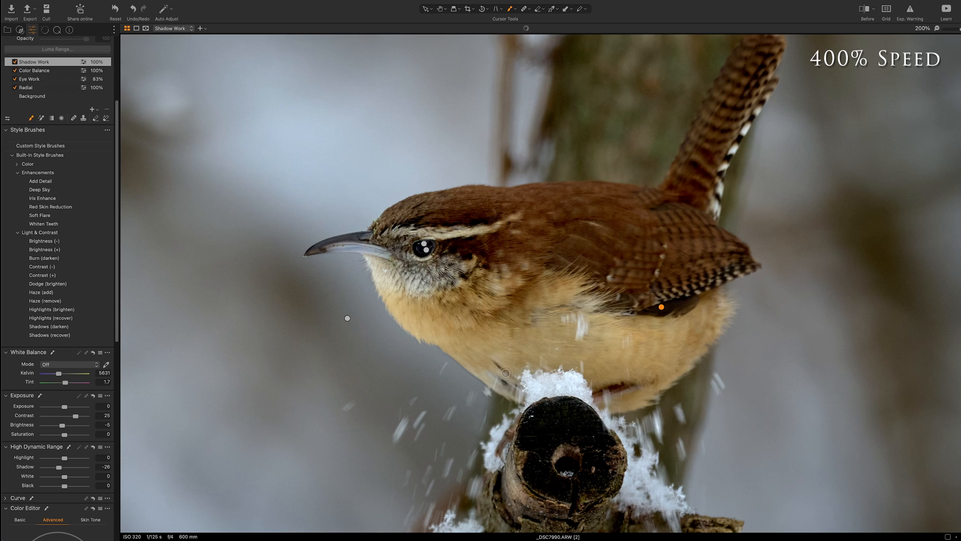
Return to the whole-photo view with Shadow Work contrast at 25
click(929, 28)
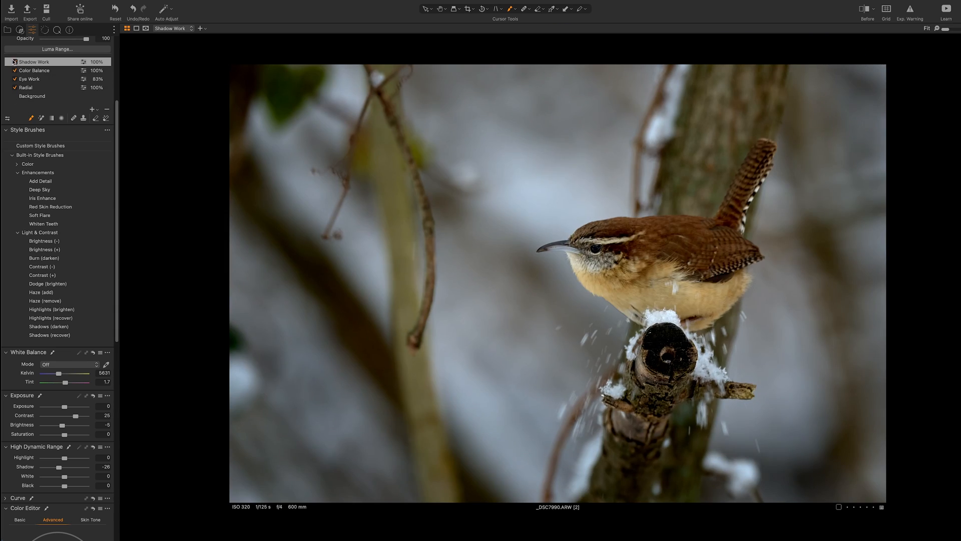
click(34, 61)
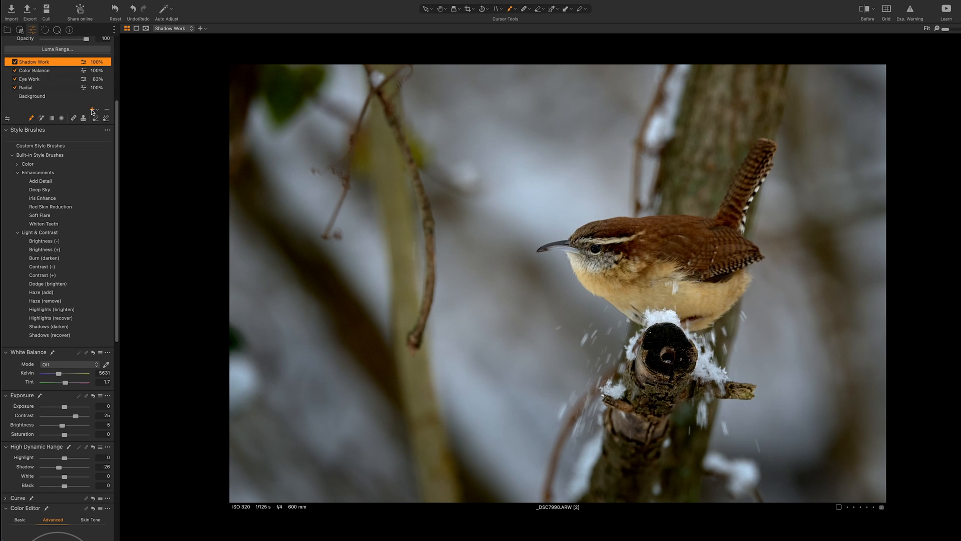
Create the Highlights layer and brush its highlight adjustment onto the snow
click(92, 118)
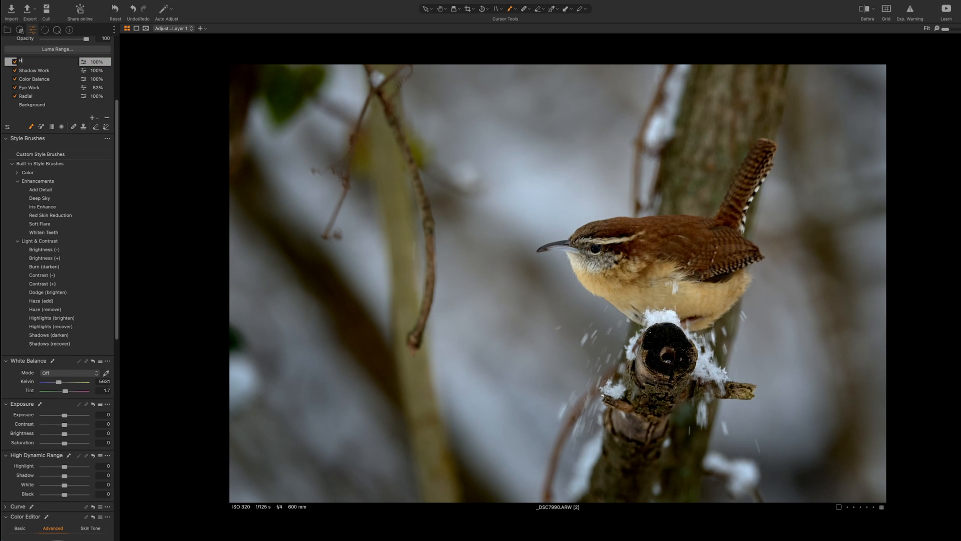
text(Highlight)
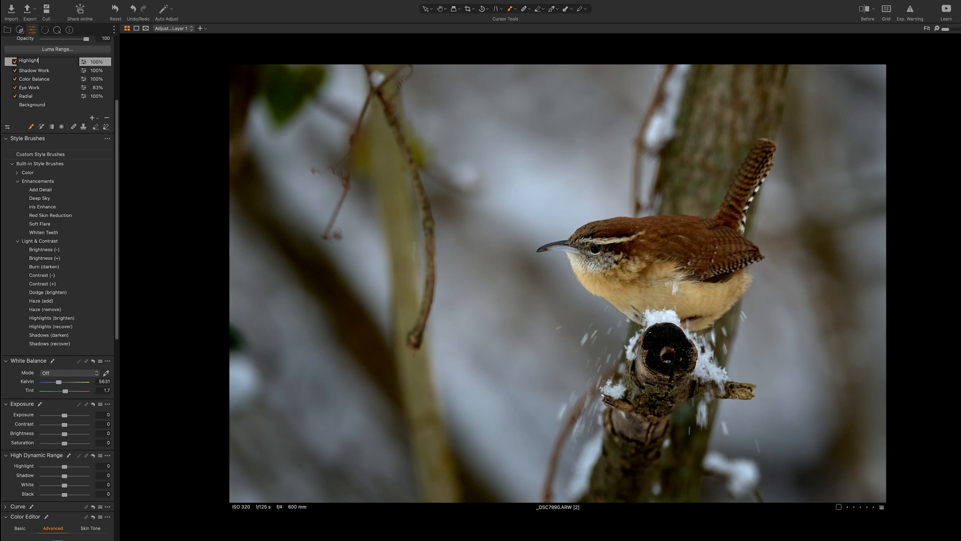
click(29, 61)
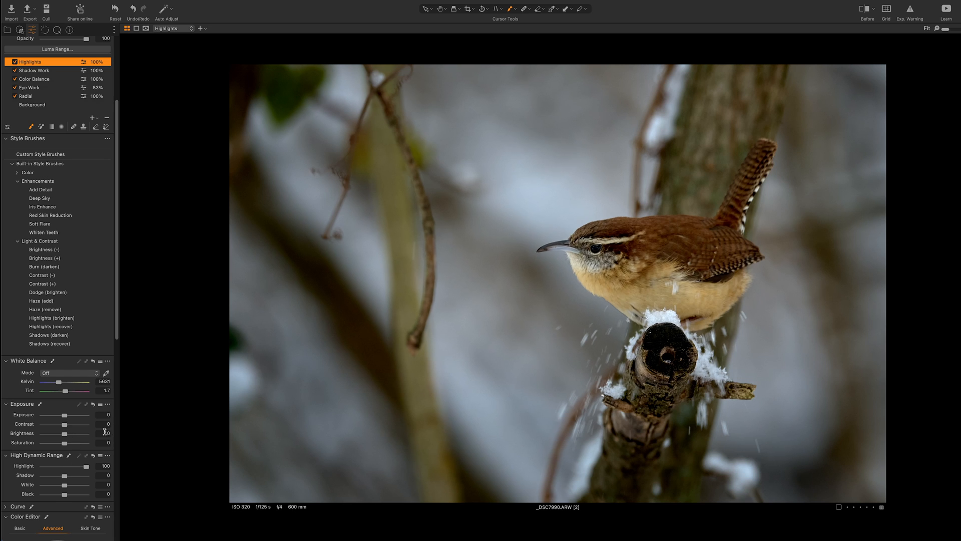
scroll(down, 3)
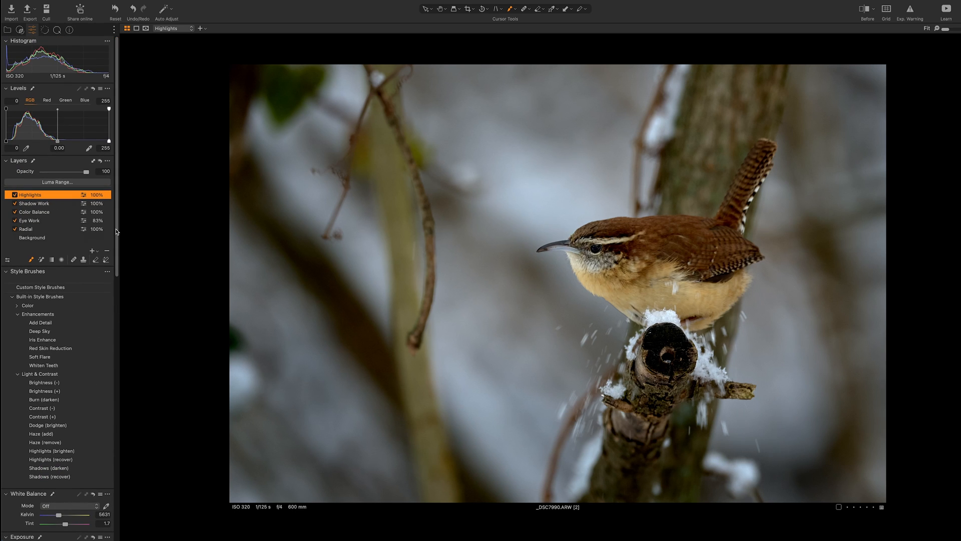
scroll(down, 3)
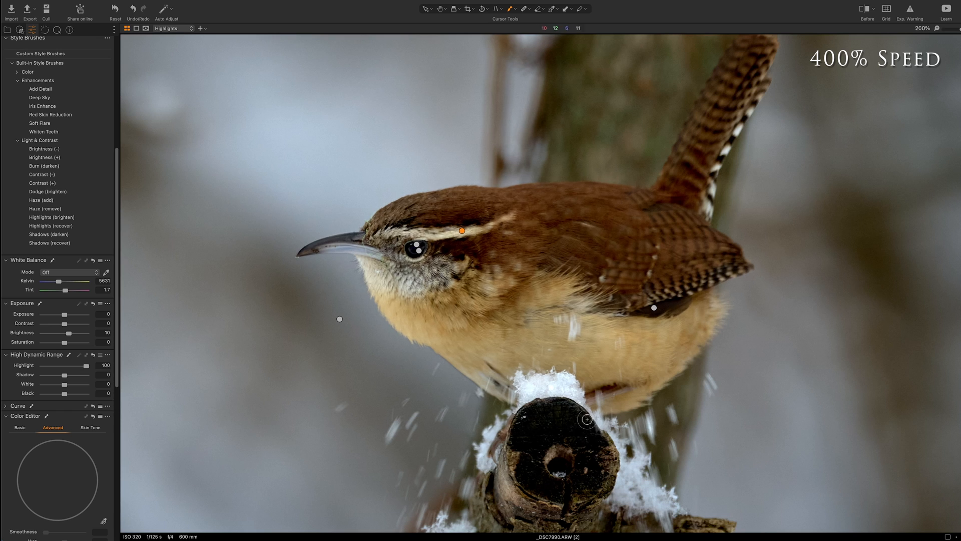
mouse_move(458, 466)
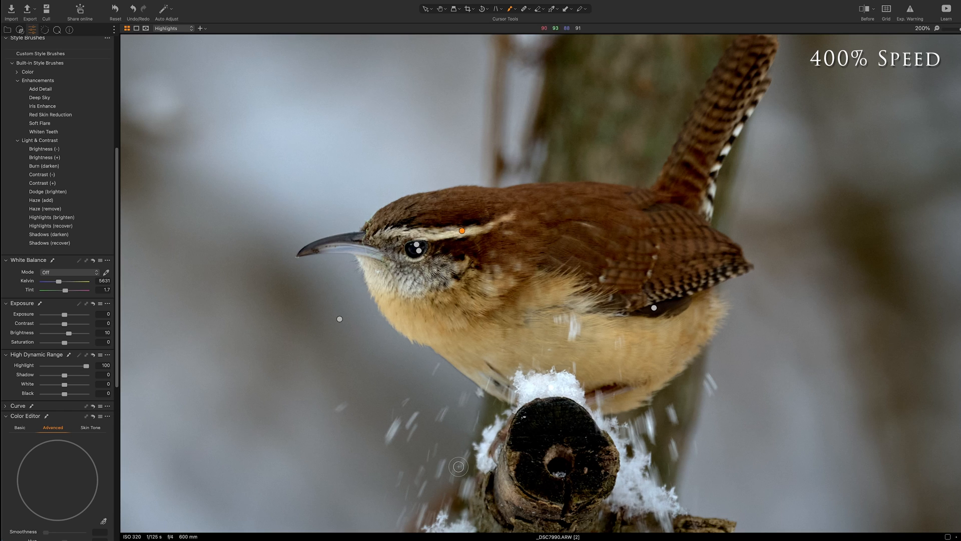
click(922, 28)
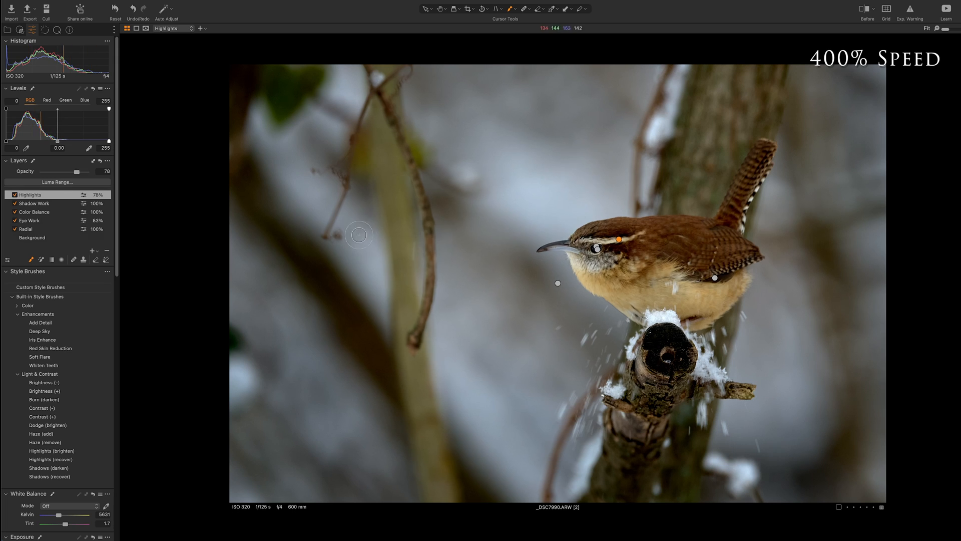
mouse_move(237, 374)
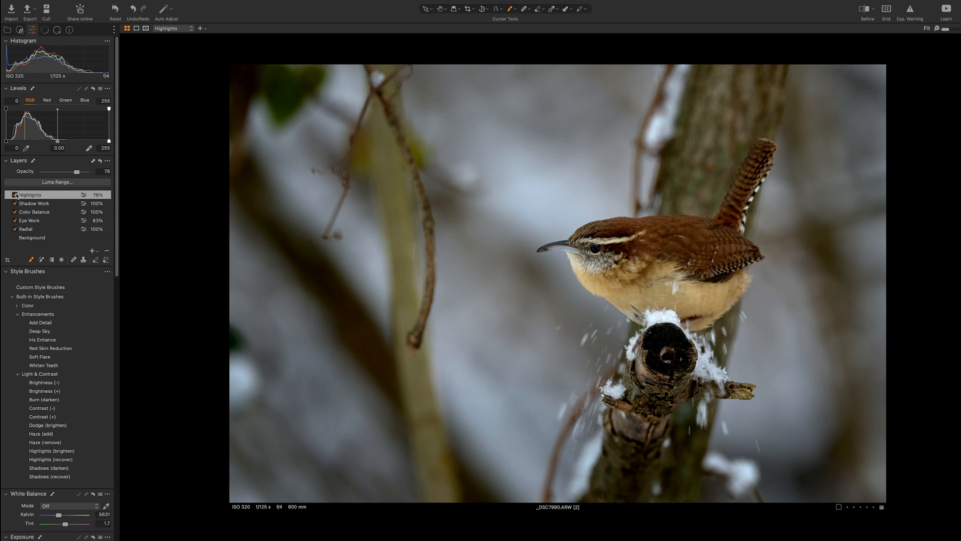
Toggle the Highlights layer off and on twice to compare its effect
click(29, 194)
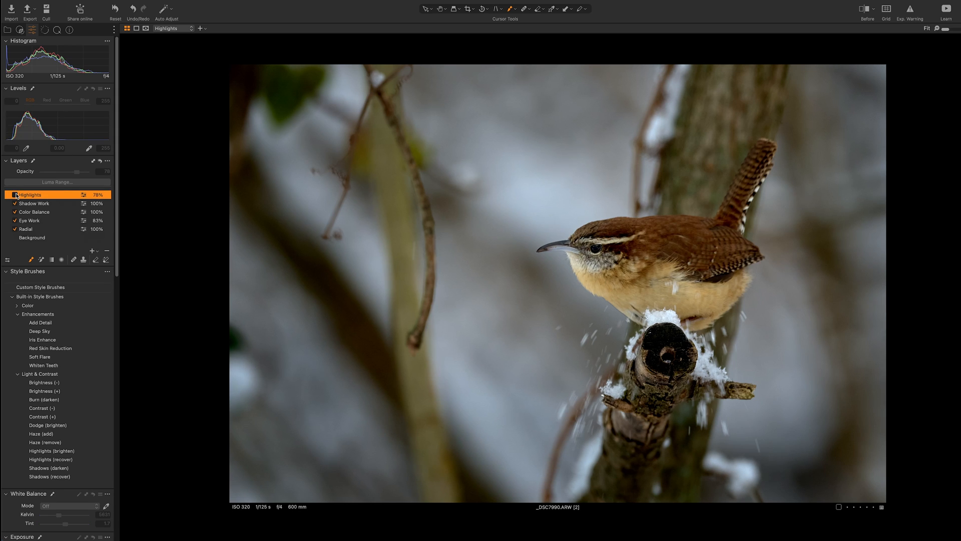
click(29, 100)
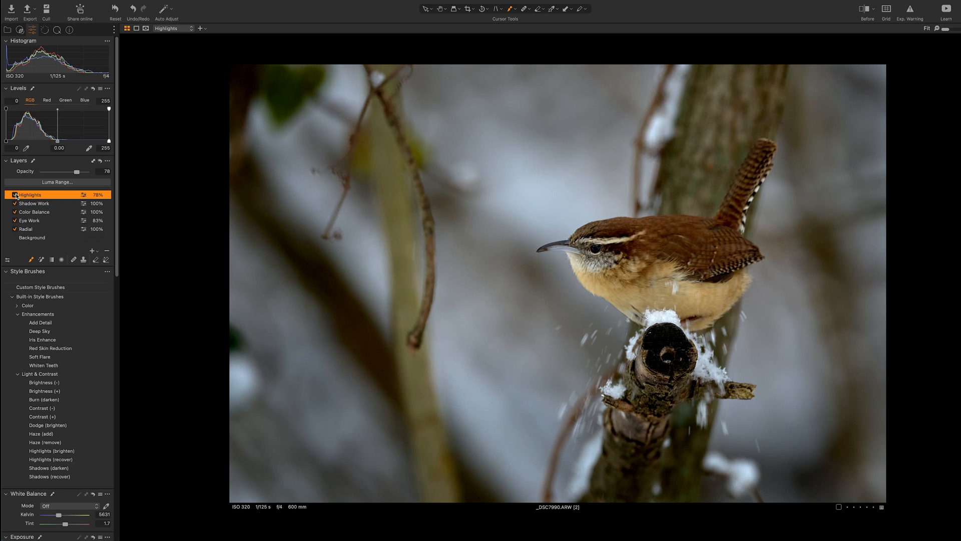
click(12, 195)
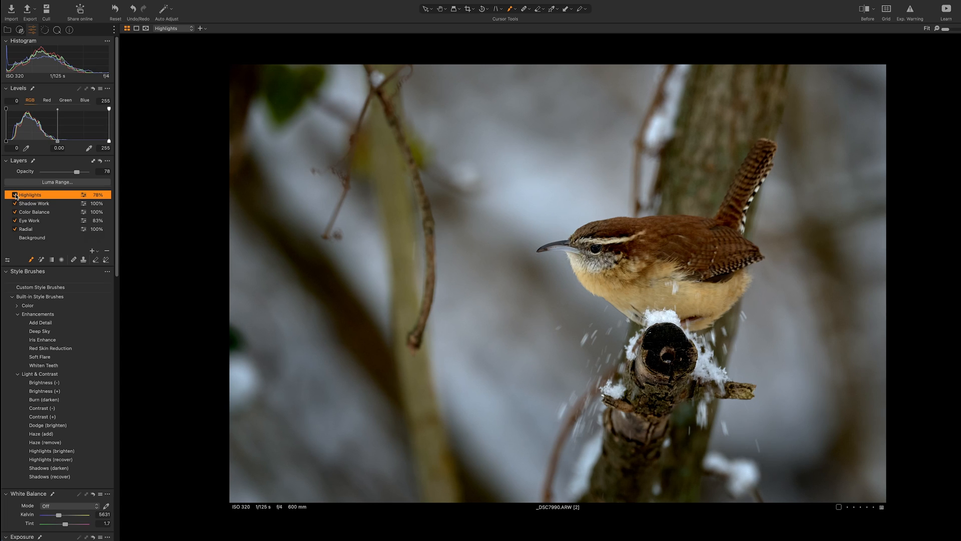
click(14, 194)
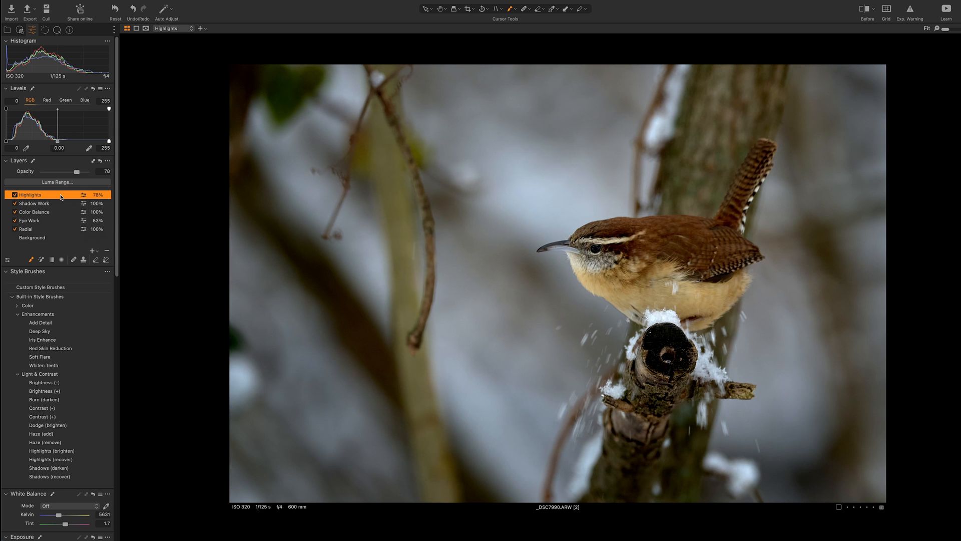
scroll(down, 3)
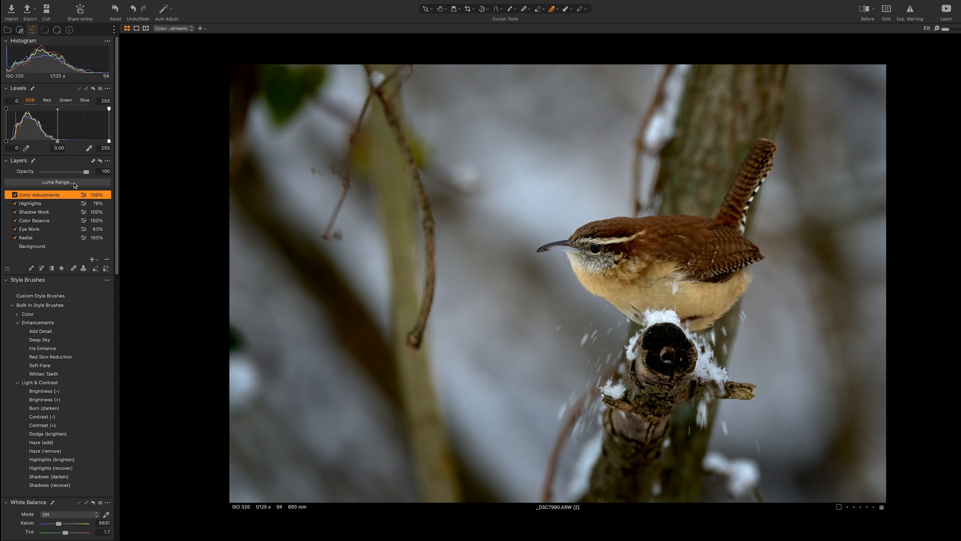
Fill the Color Adjustments mask over the whole image and adjust its tone ranges
right_click(40, 194)
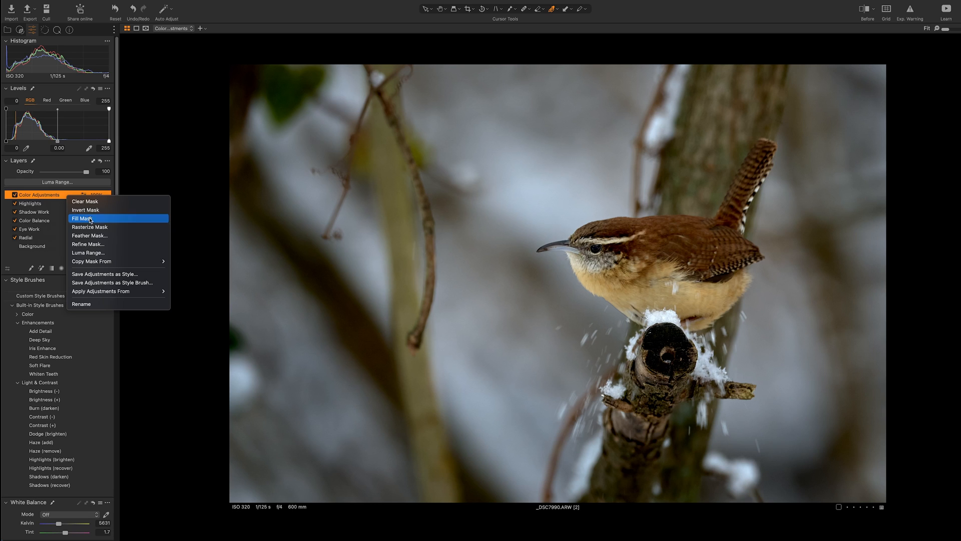
click(85, 218)
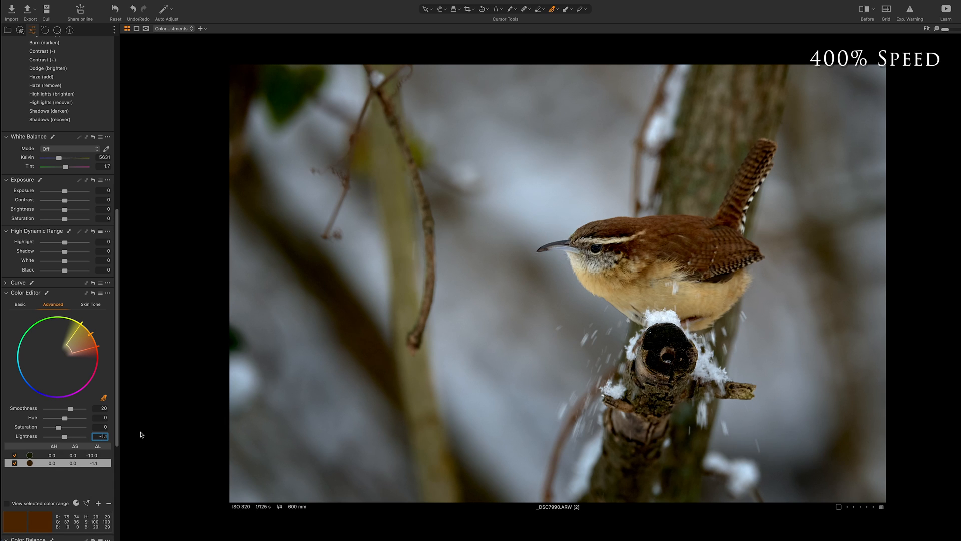
scroll(down, 3)
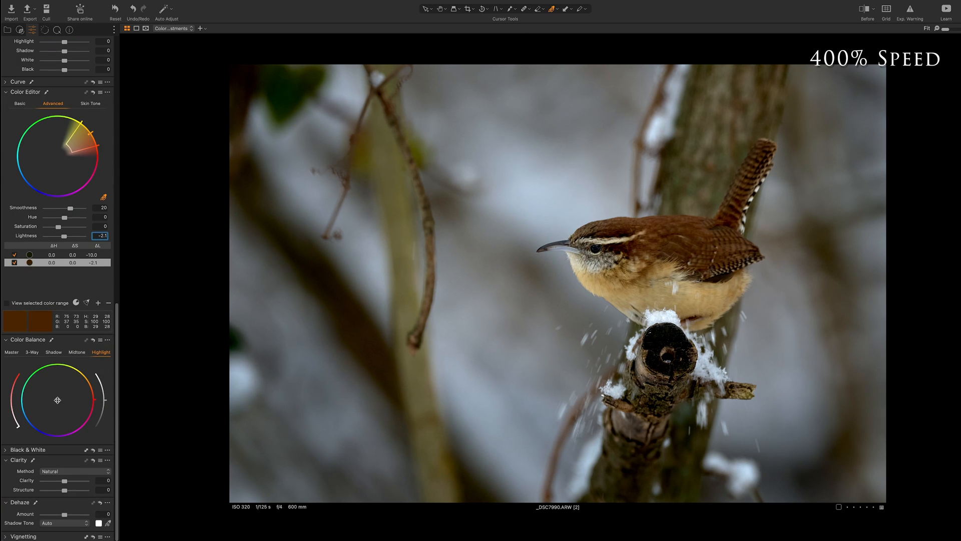
click(52, 352)
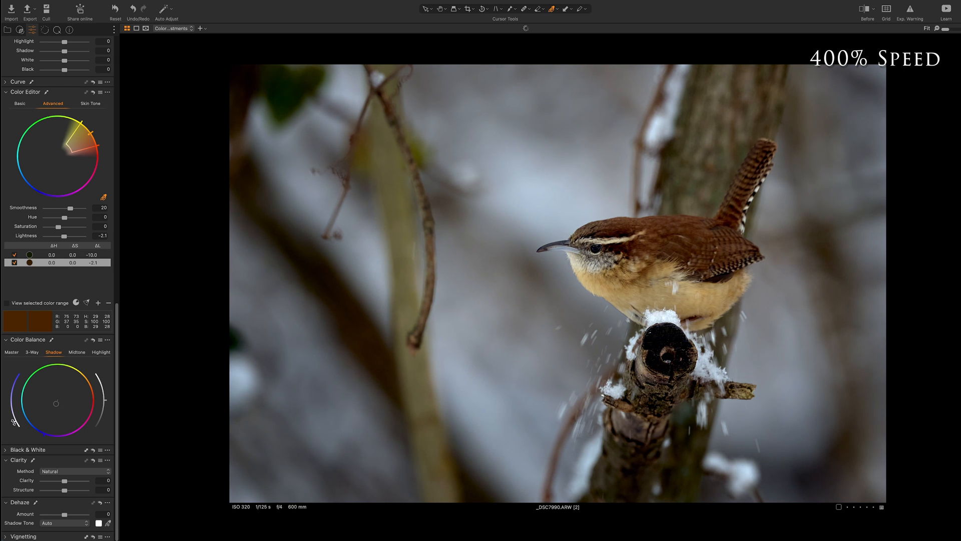
click(76, 352)
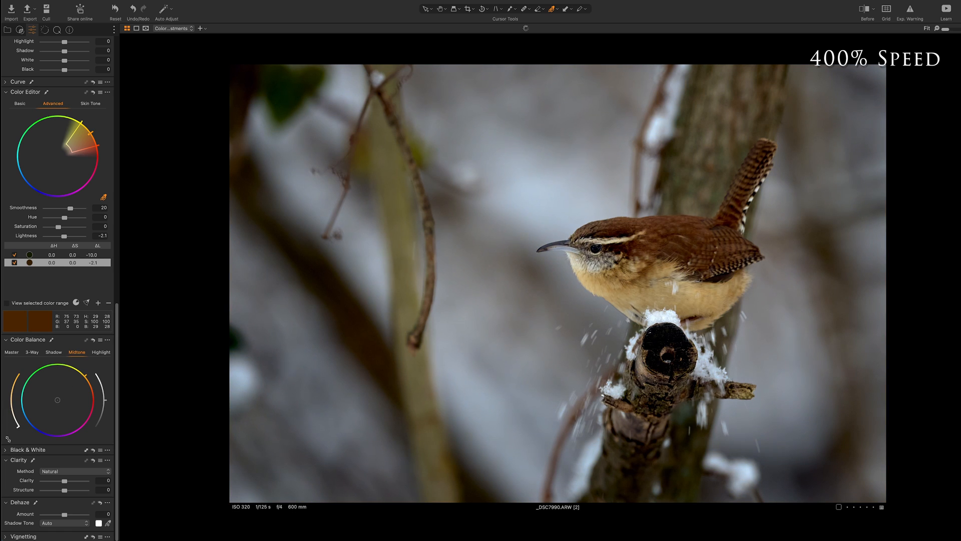
click(100, 352)
text(Center)
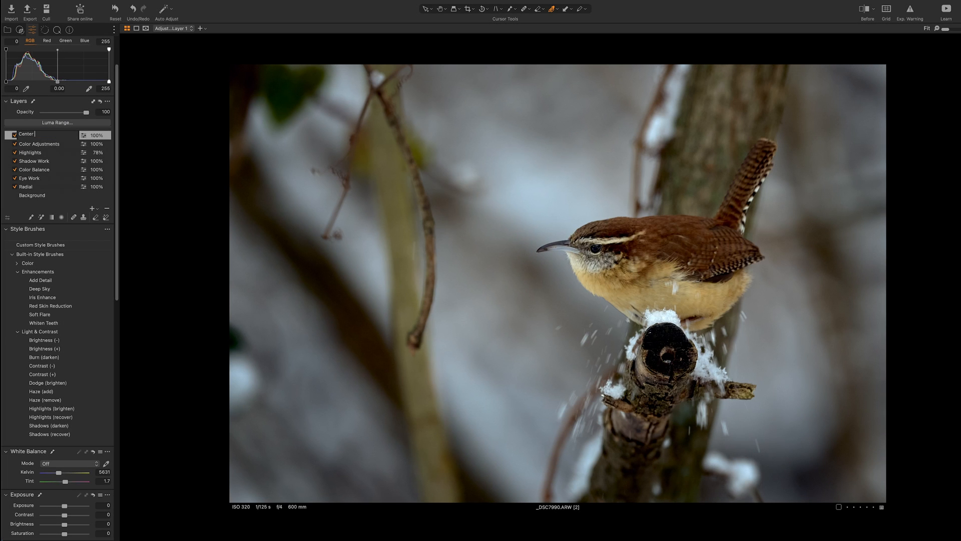
Name the layer Center Warmth, mask inside a radial gradient, warm to 7680 K at 40% opacity
text(Warmth)
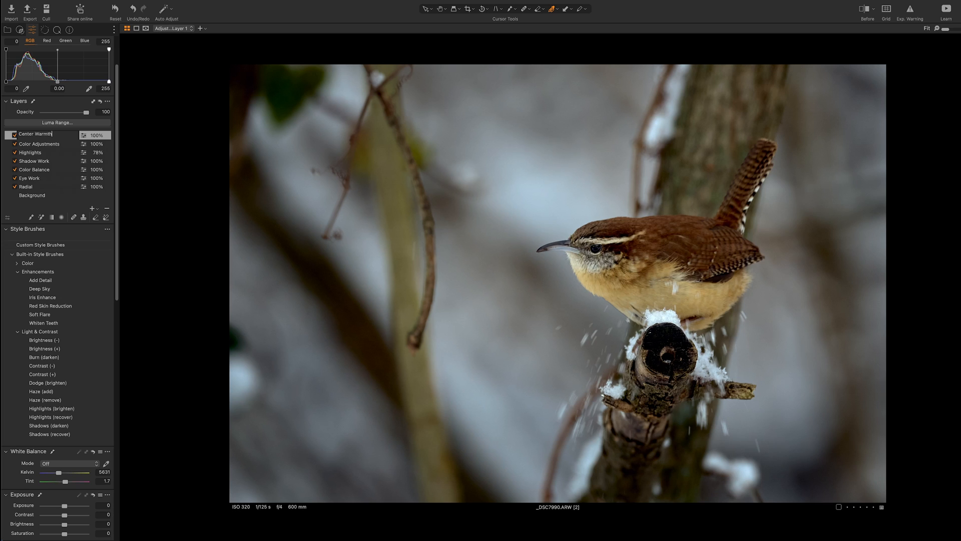
click(37, 135)
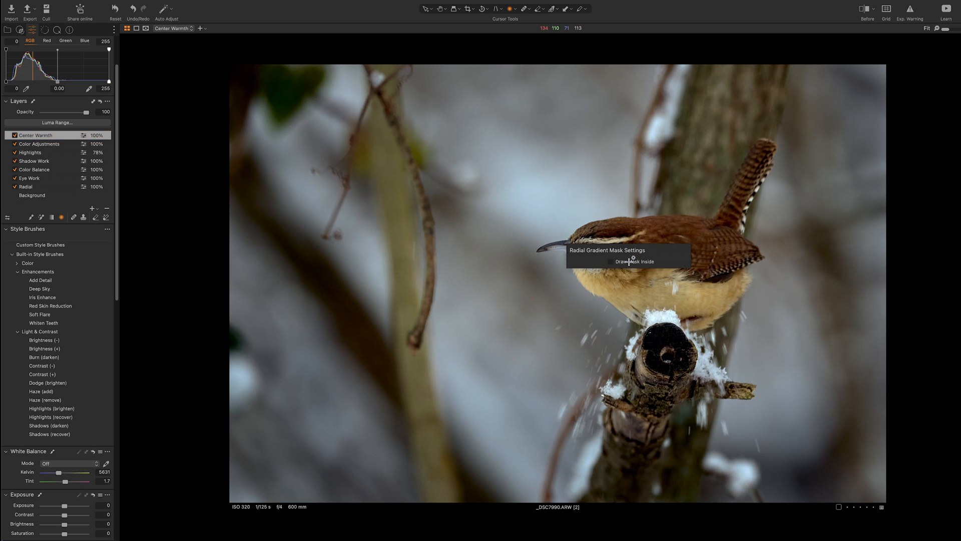
mouse_move(621, 265)
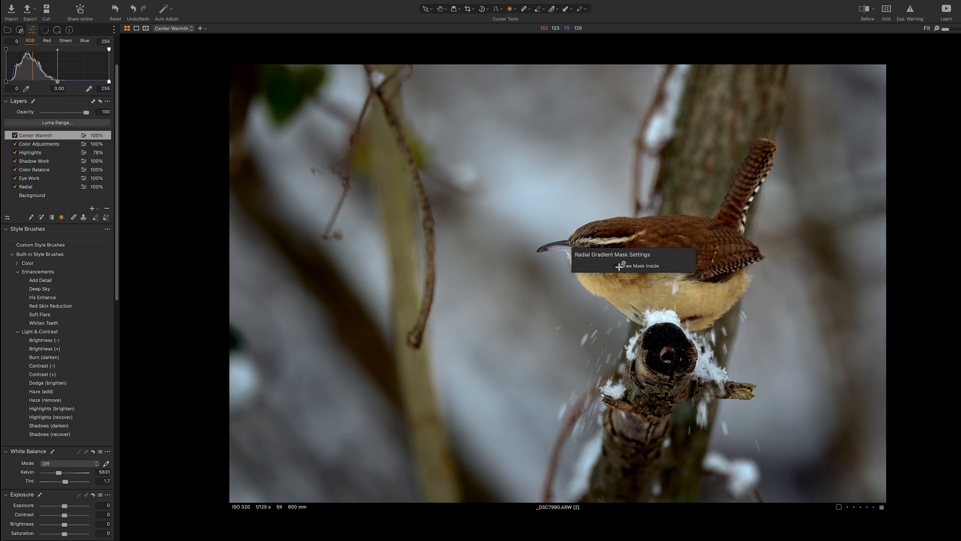
click(620, 265)
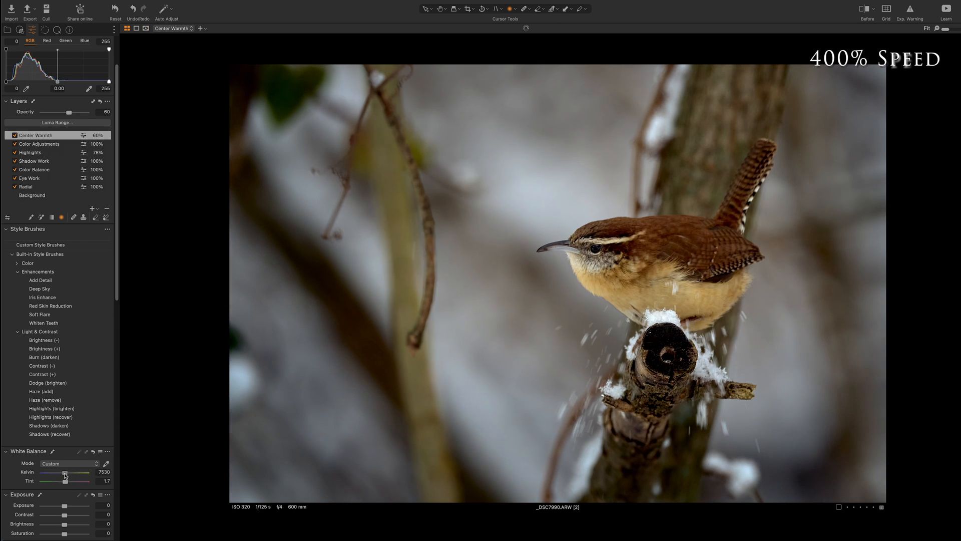
drag(66, 111, 85, 111)
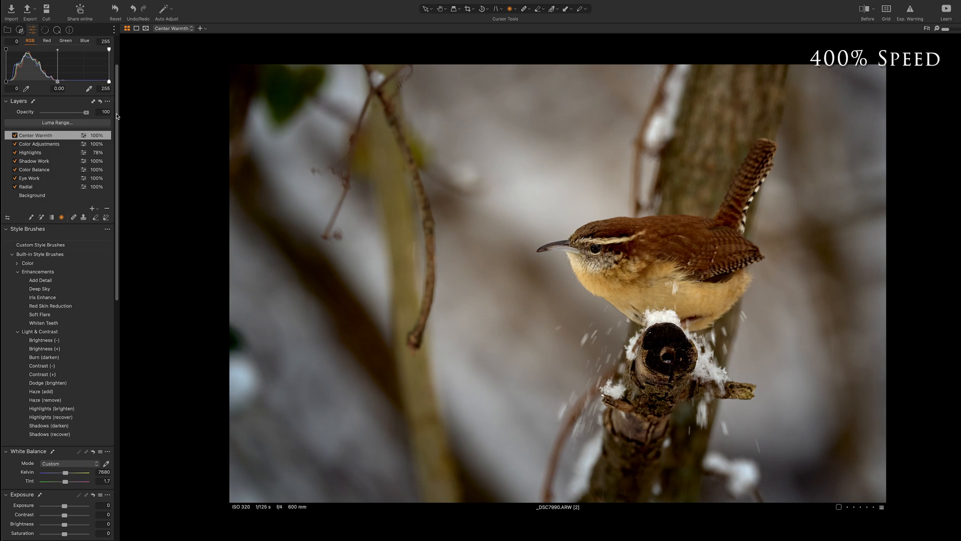
drag(85, 112, 67, 112)
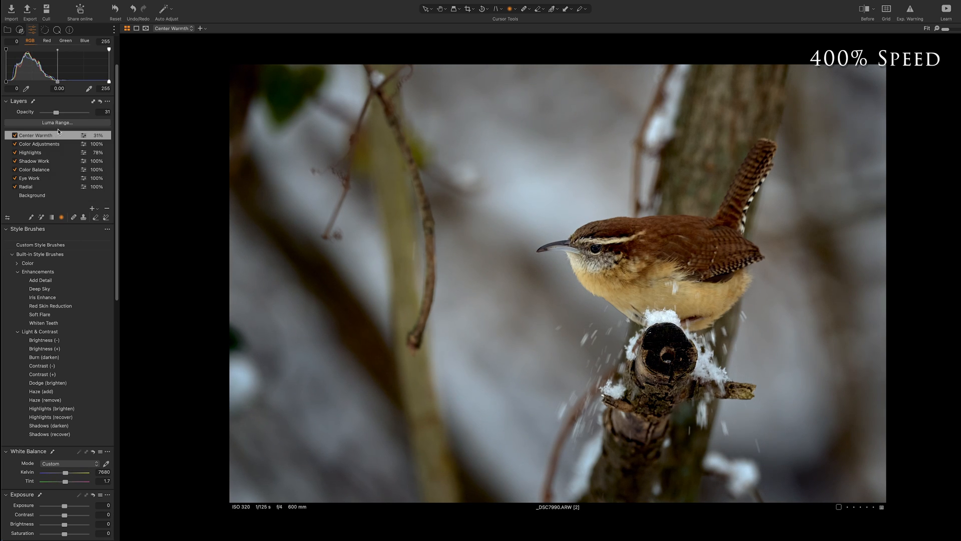
drag(52, 112, 62, 112)
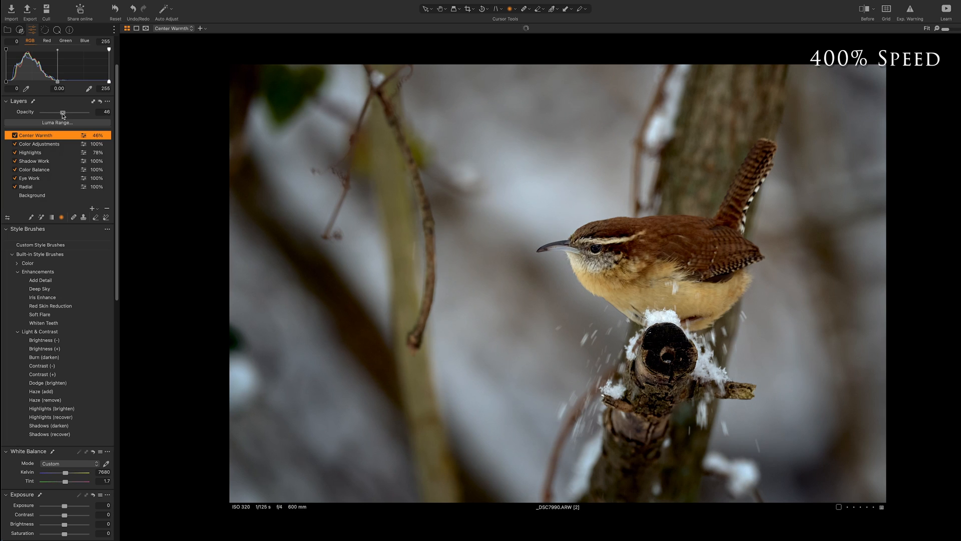
drag(62, 112, 64, 112)
text(40)
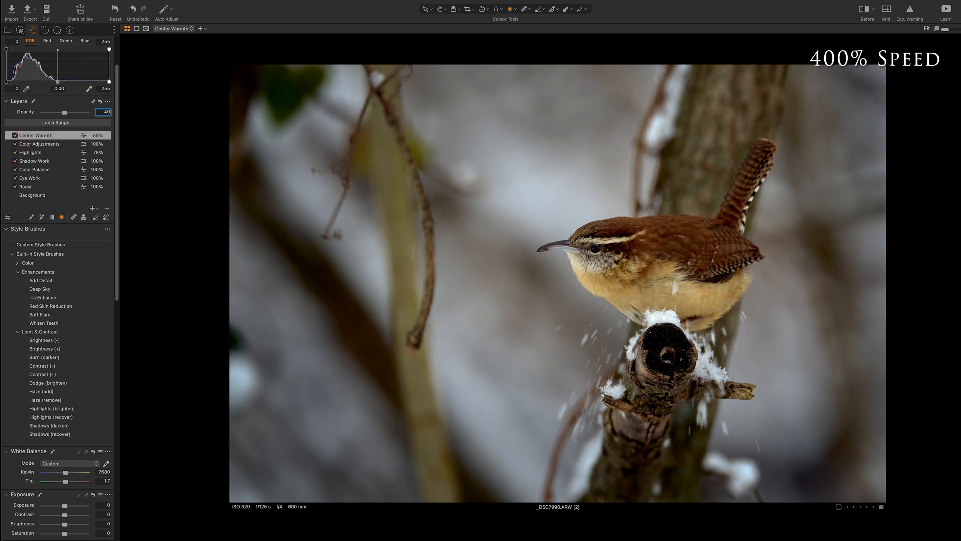
click(31, 195)
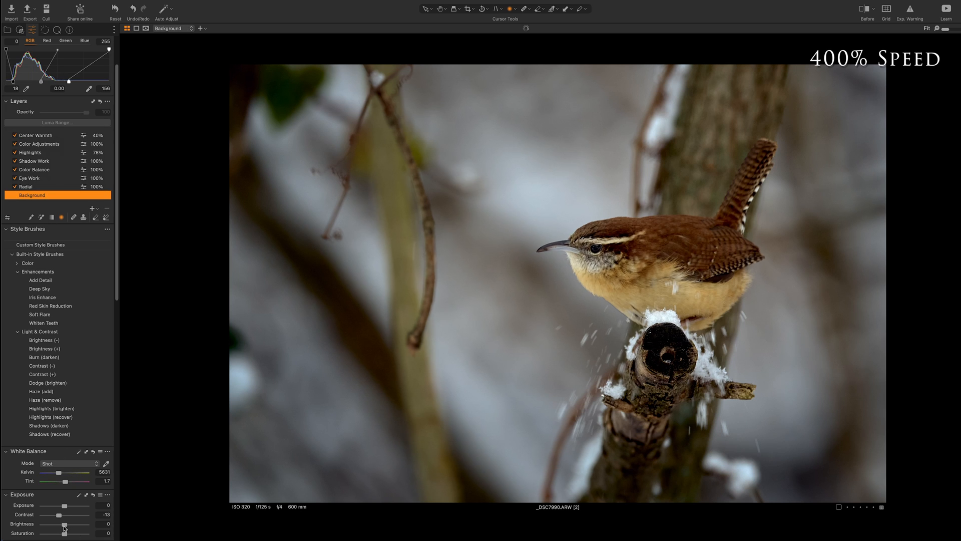